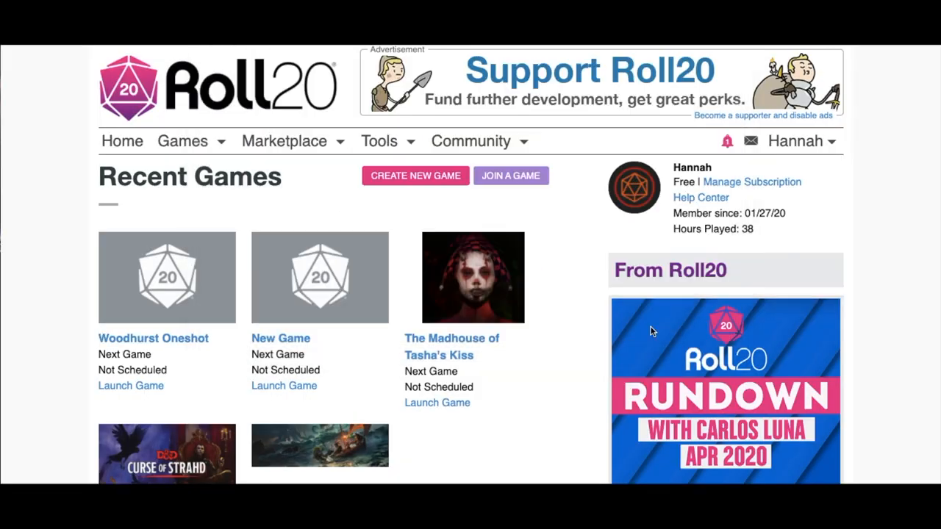
mouse_move(306, 295)
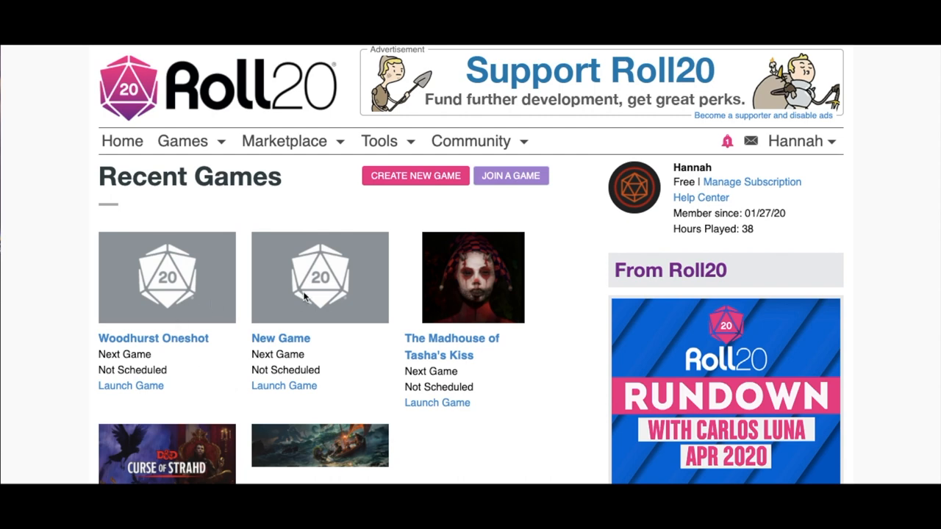
Step: Open the New Game campaign's details page from the Recent Games list
left_click(320, 277)
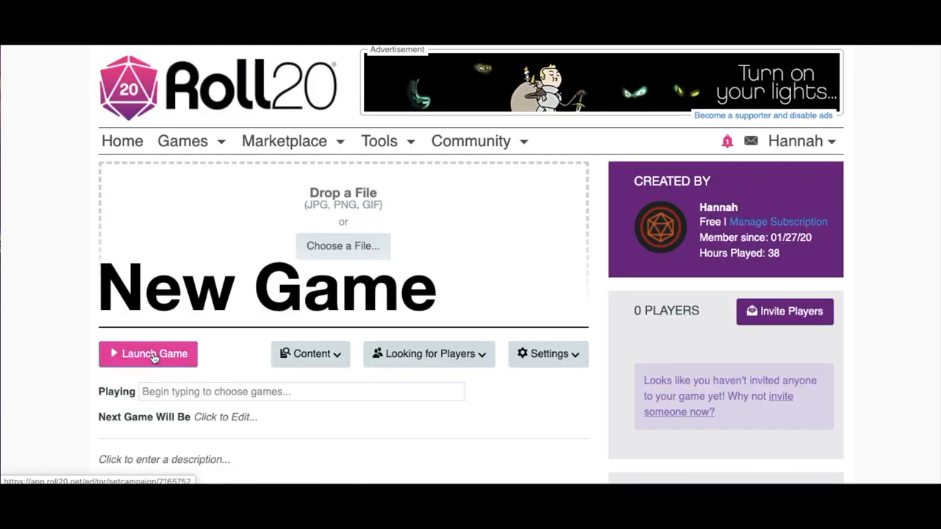
Step: Launch the New Game campaign and wait for its tabletop to load
left_click(148, 354)
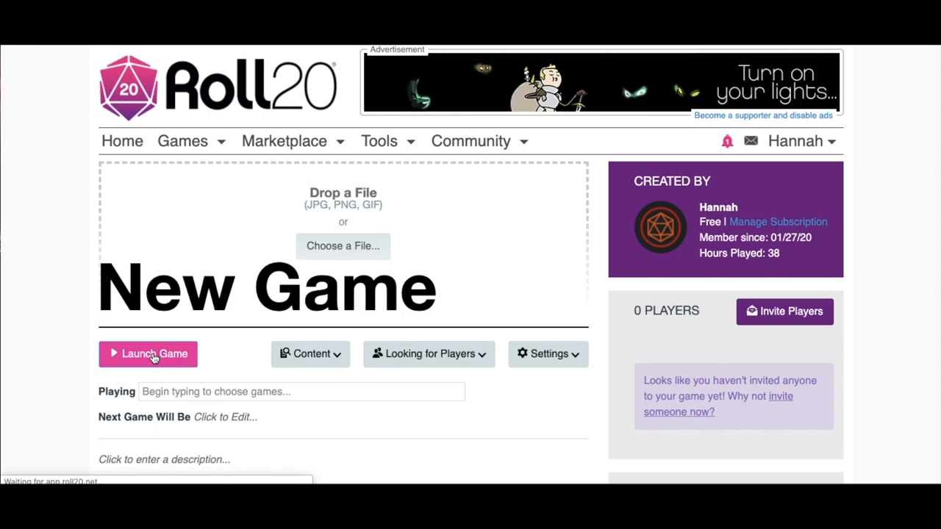
left_click(148, 353)
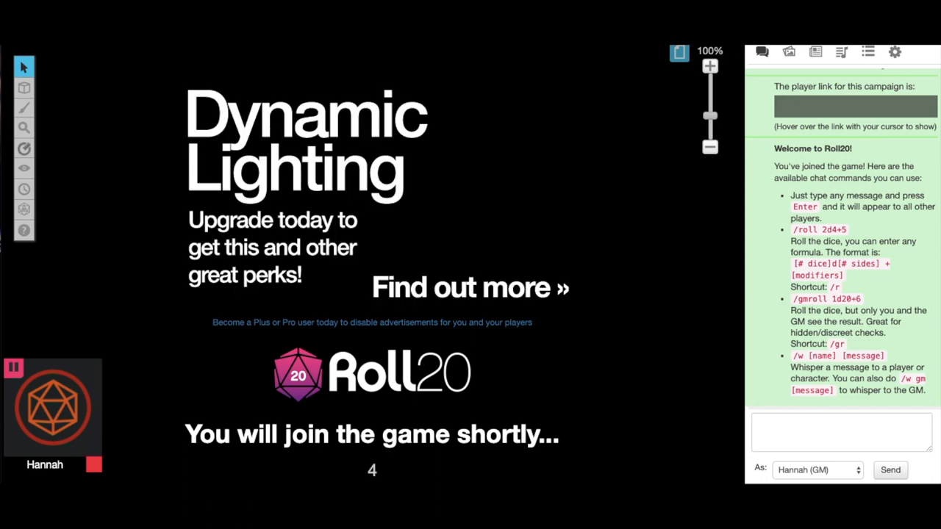
Step: Zoom the empty grid map out to 56% and show the layer choices
left_click(678, 52)
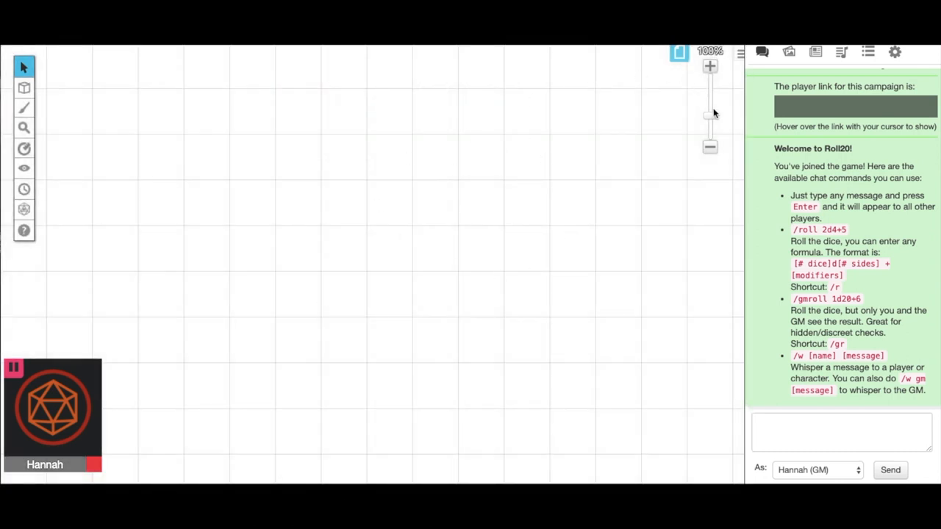
left_click_drag(710, 114, 709, 128)
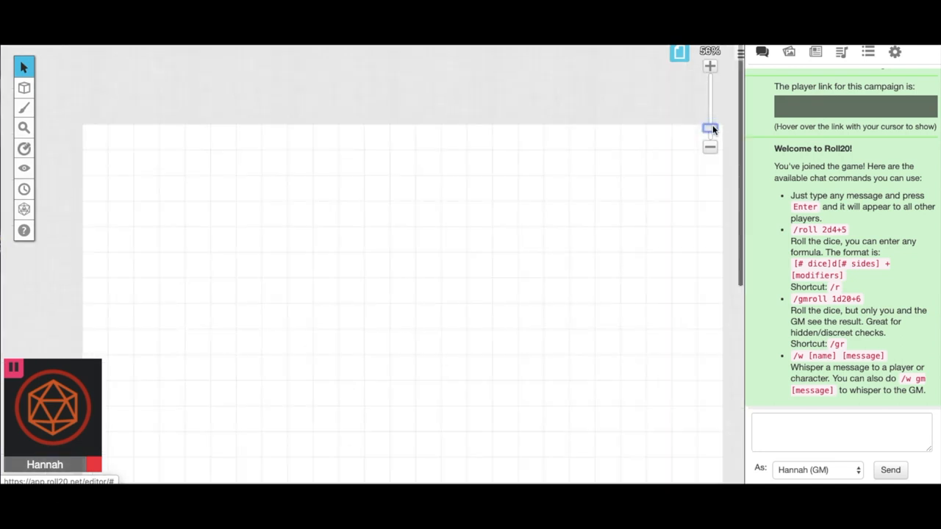
left_click(24, 88)
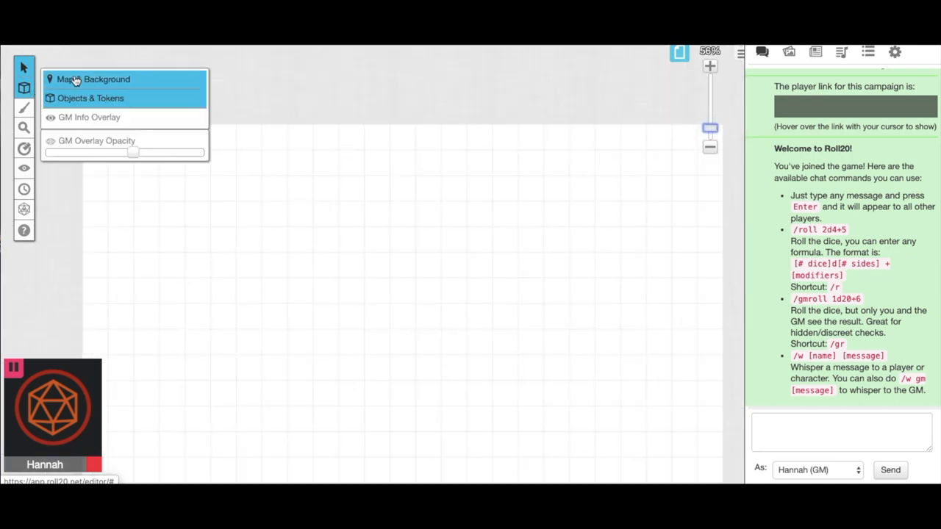
Step: Switch to the Map & Background layer and set the shape outline to dark green
left_click(24, 109)
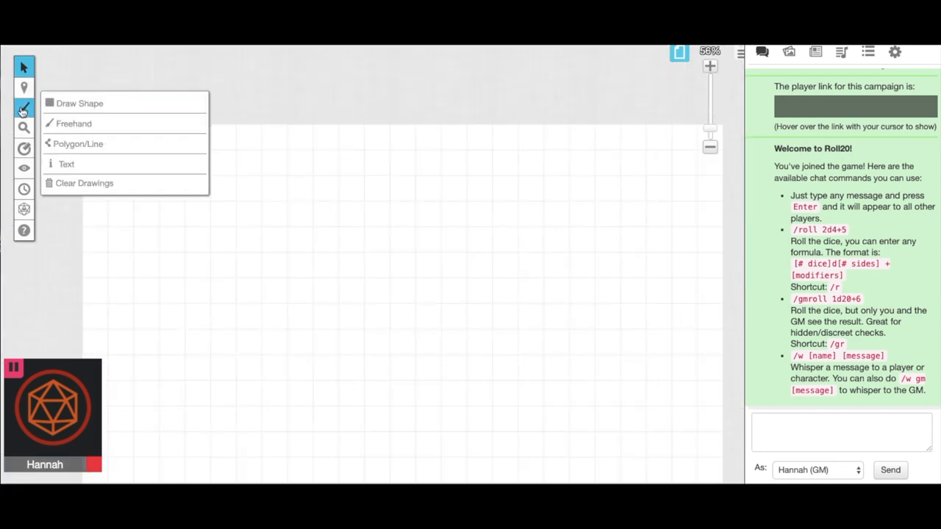
mouse_move(80, 103)
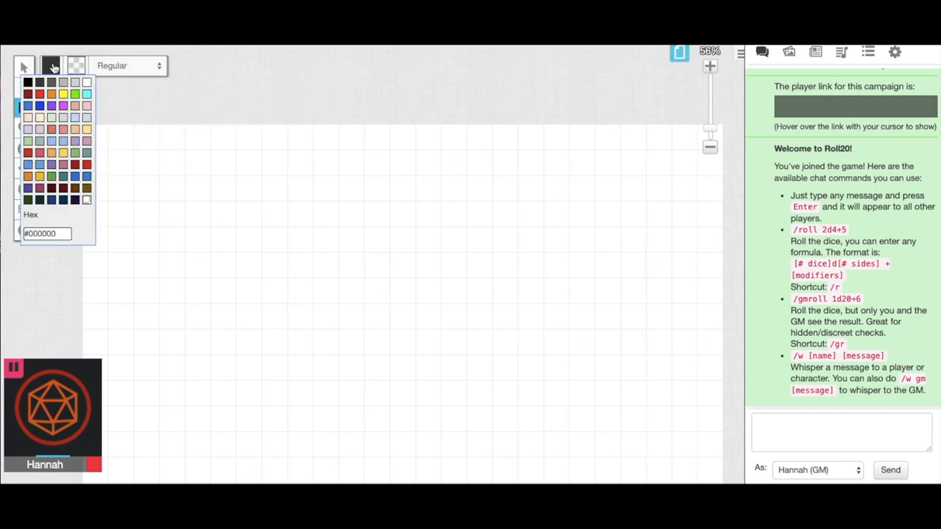
left_click(28, 93)
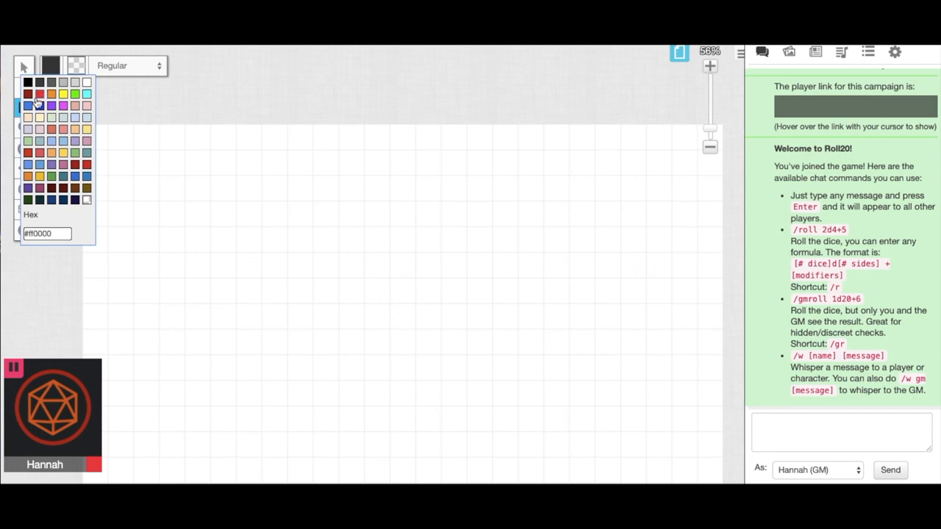
left_click(28, 189)
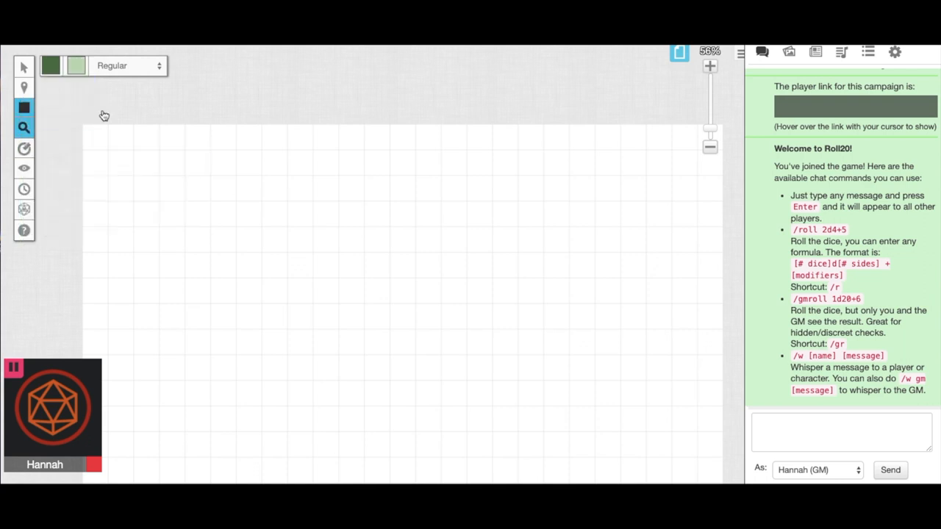
Step: Draw a green-filled rectangle at the top left and a green circle to its right
left_click_drag(85, 129, 167, 150)
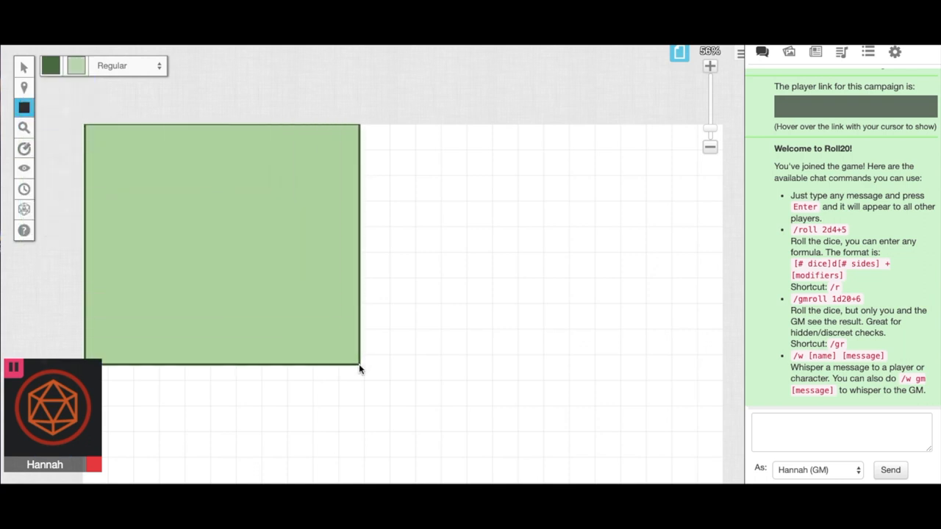
mouse_move(462, 276)
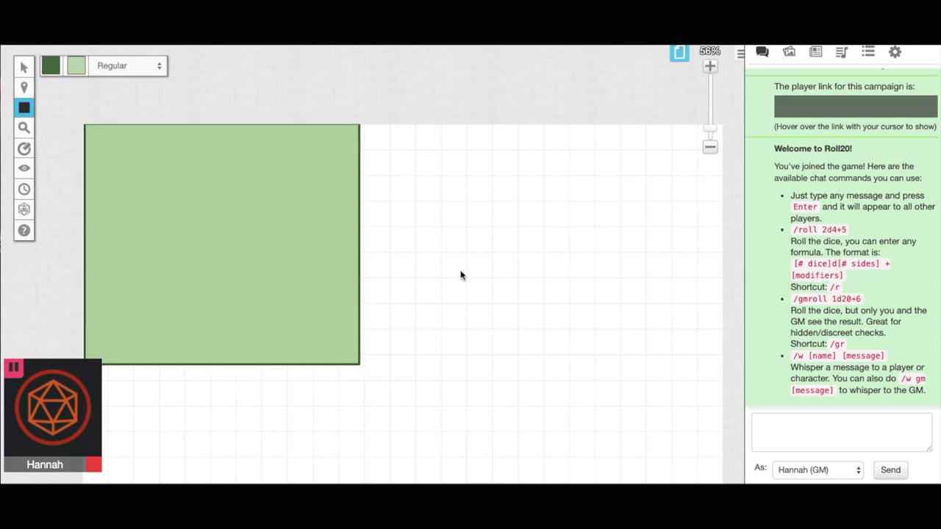
mouse_move(474, 162)
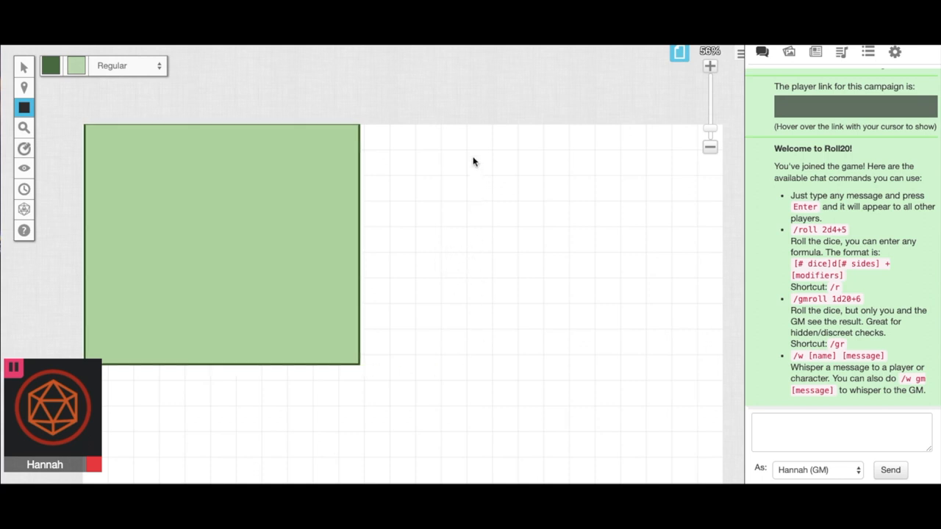
left_click_drag(474, 161, 548, 236)
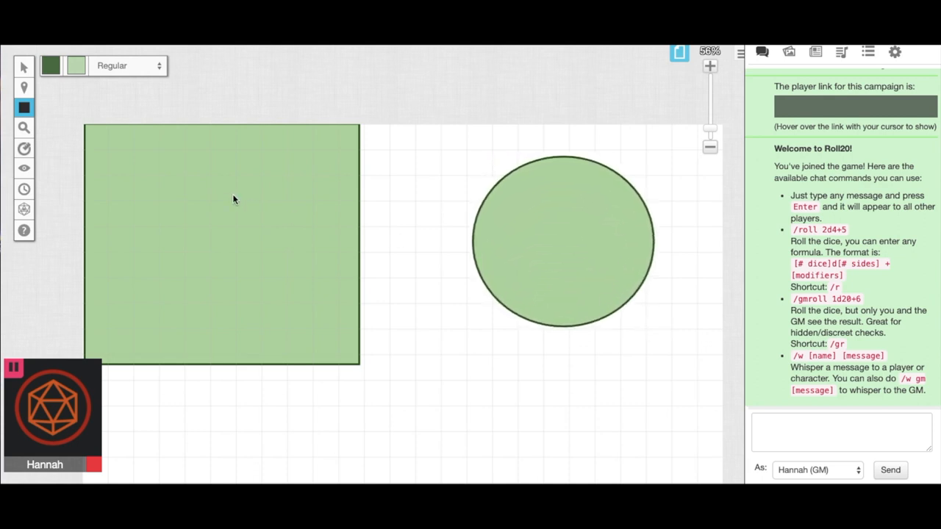
Step: Use Freehand to sketch four green blobs and thin winding strokes around the circle
left_click(24, 108)
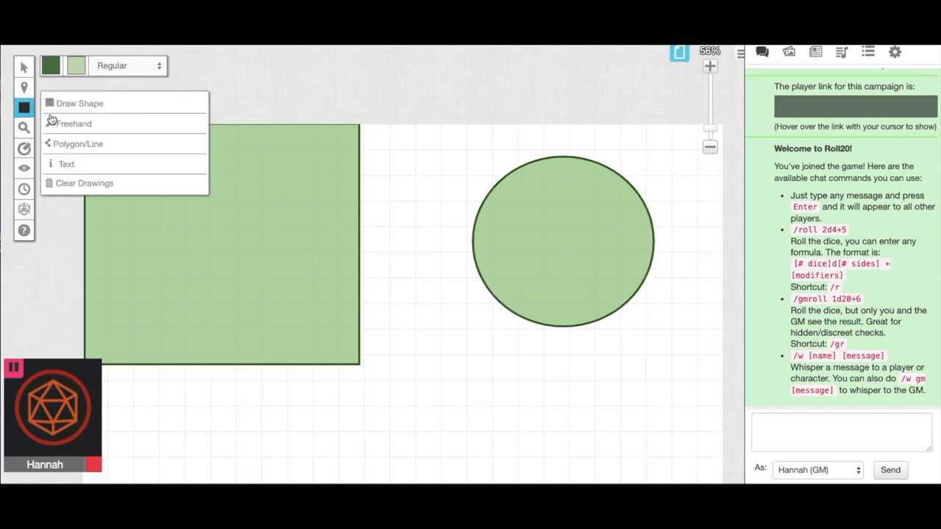
left_click(74, 124)
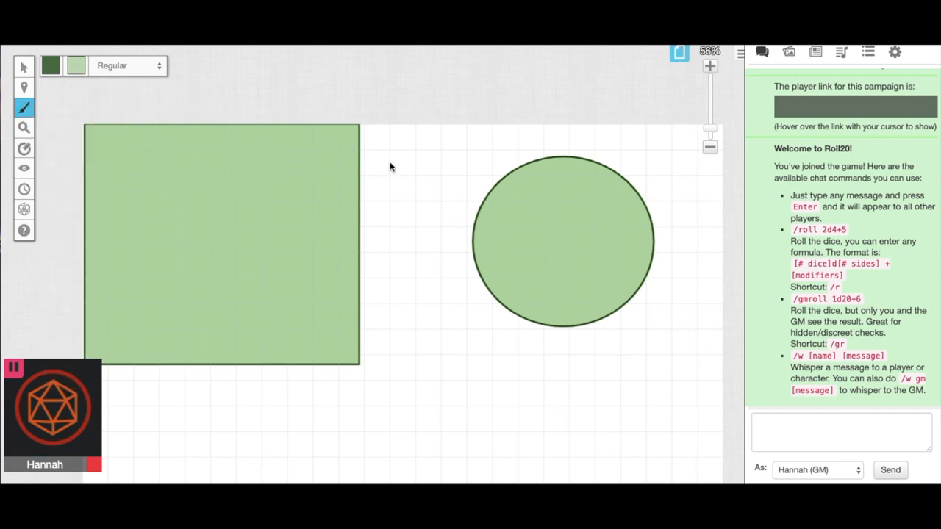
left_click_drag(394, 155, 393, 235)
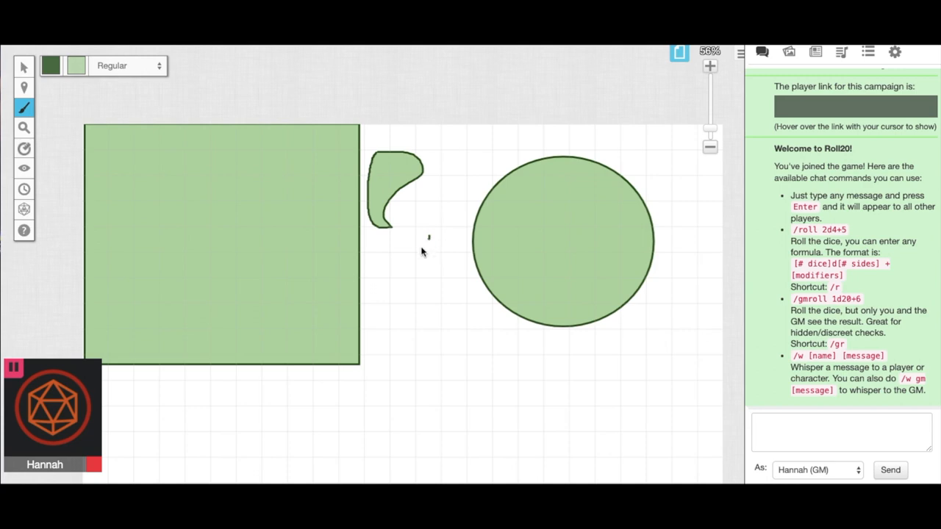
left_click_drag(429, 237, 415, 366)
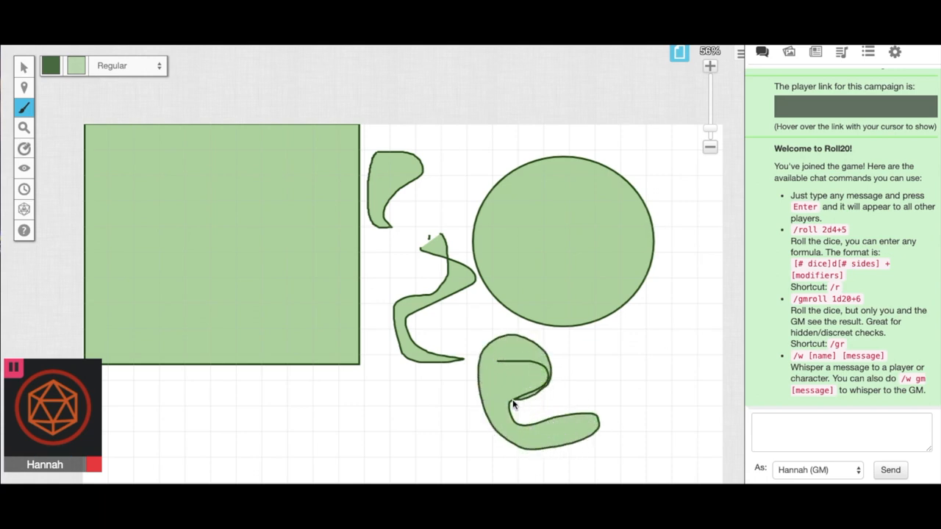
left_click_drag(471, 131, 459, 190)
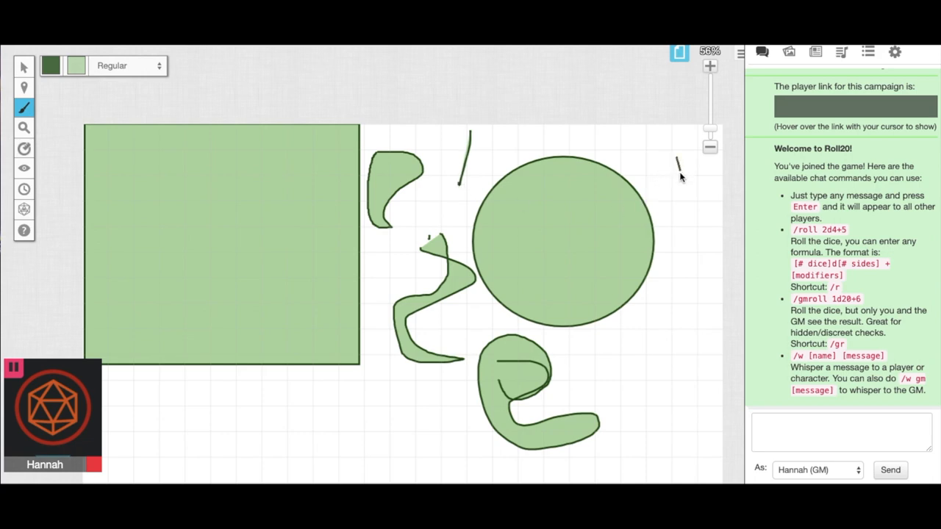
left_click_drag(678, 163, 687, 278)
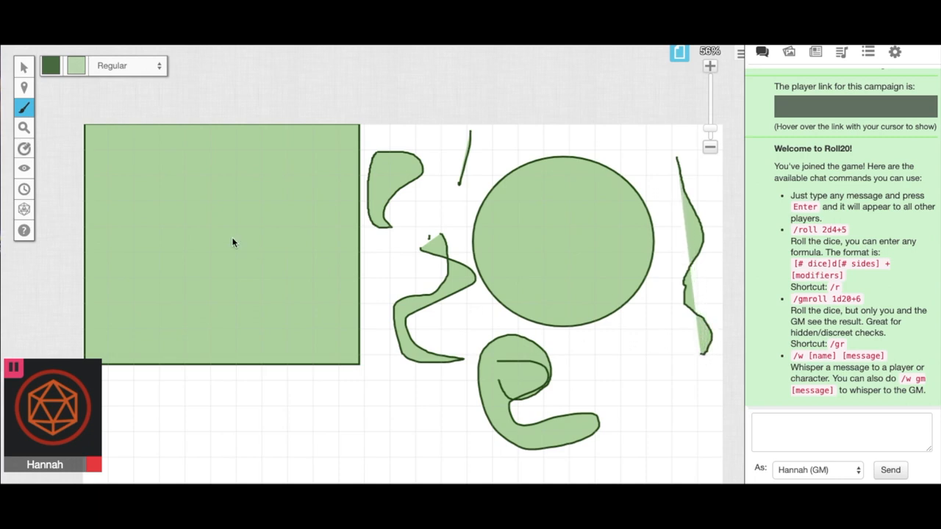
Step: Draw a jagged, straight-edged green polygon beneath the rectangle using Polygon/Line
left_click(24, 107)
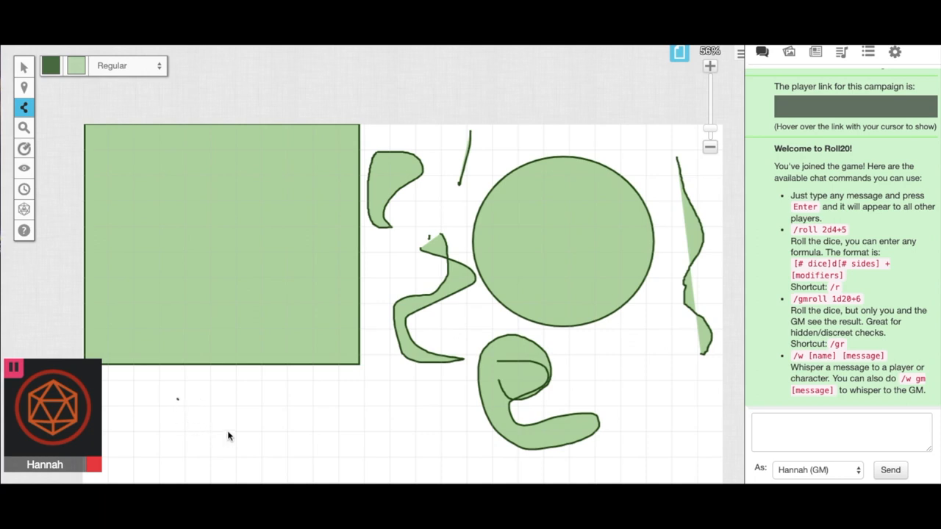
mouse_move(209, 422)
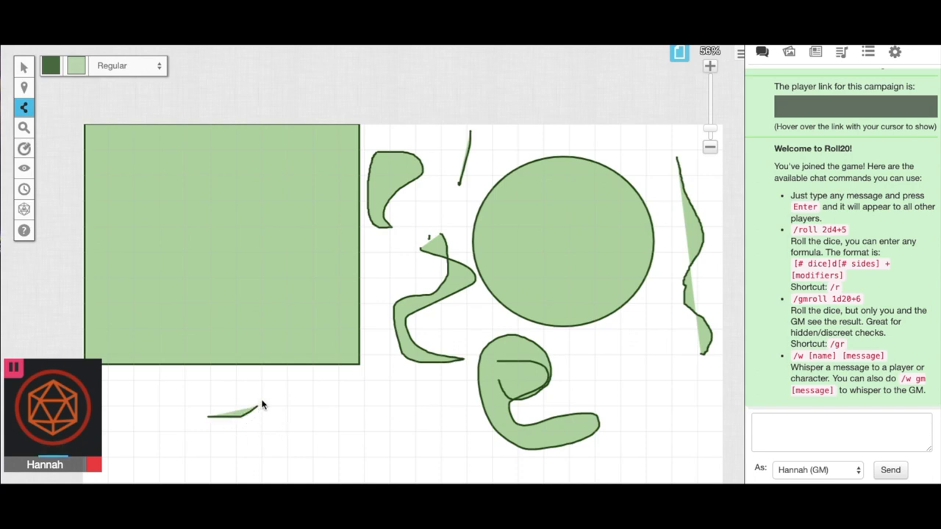
left_click_drag(235, 412, 276, 401)
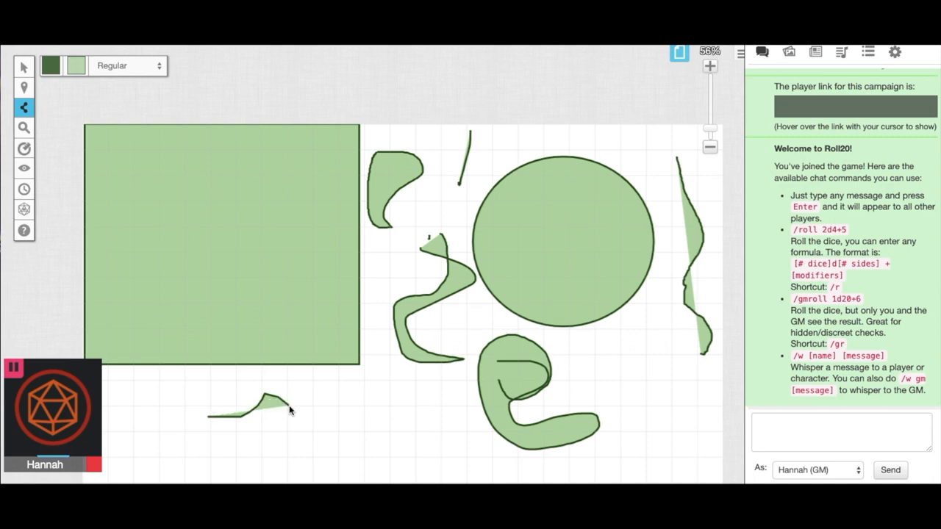
left_click_drag(286, 408, 353, 437)
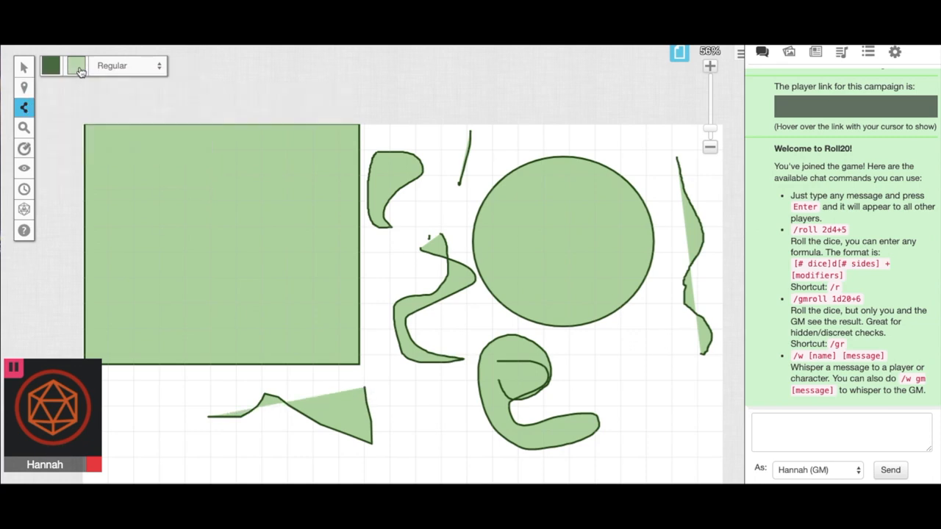
Step: Change the fill colour and draw a wavy freehand green line at the lower right
left_click(51, 66)
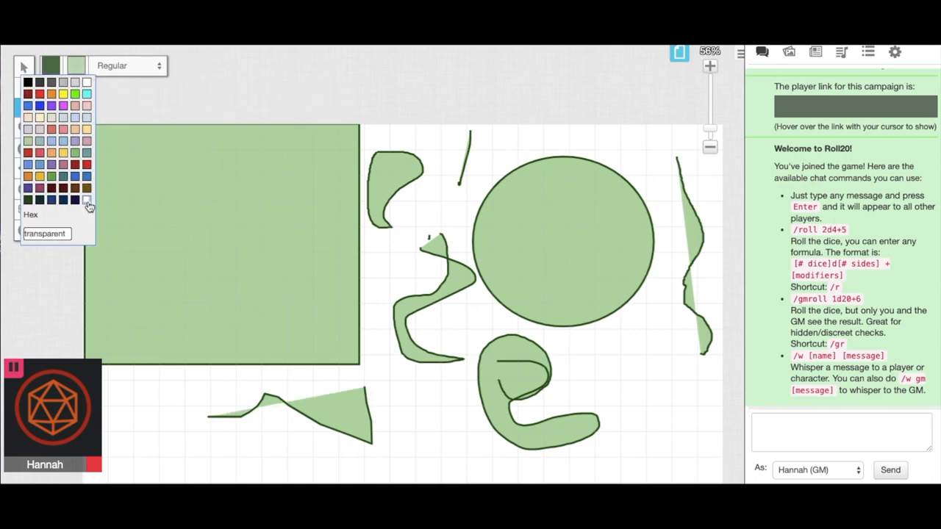
left_click(22, 108)
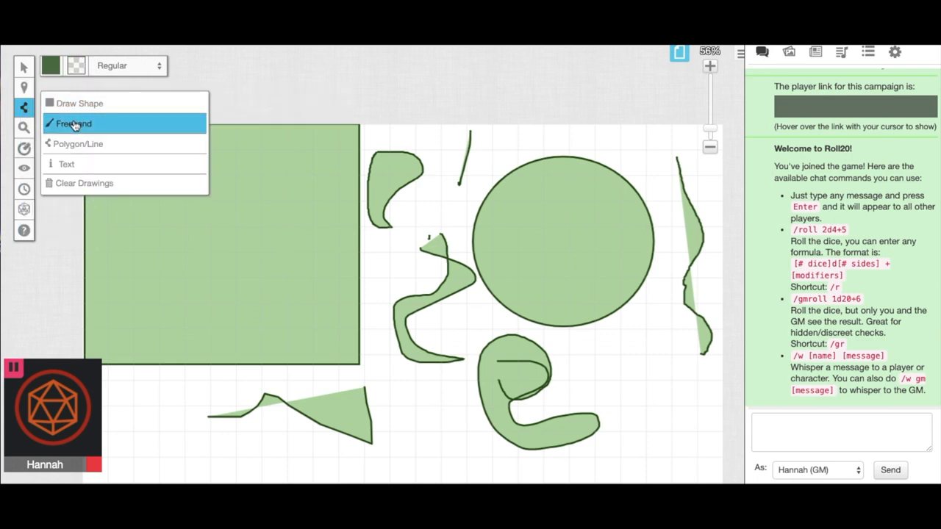
left_click(74, 123)
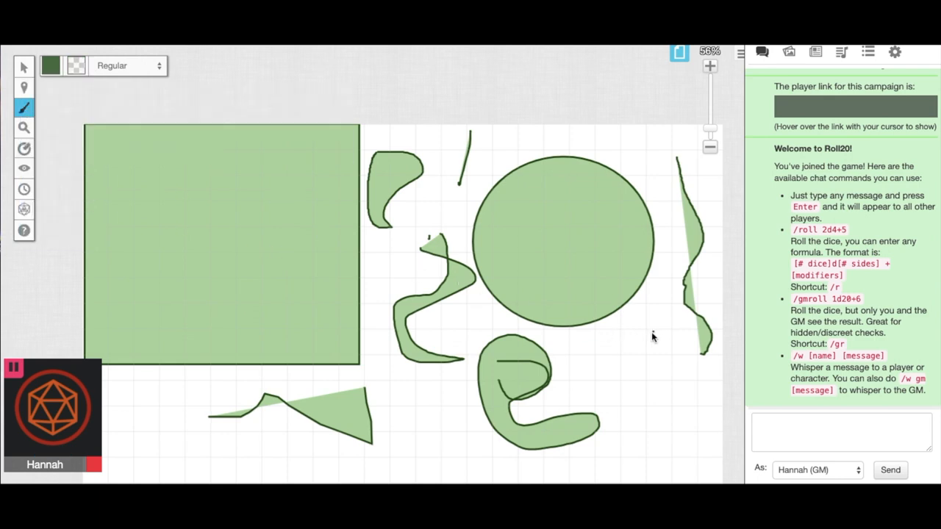
left_click_drag(651, 338, 677, 459)
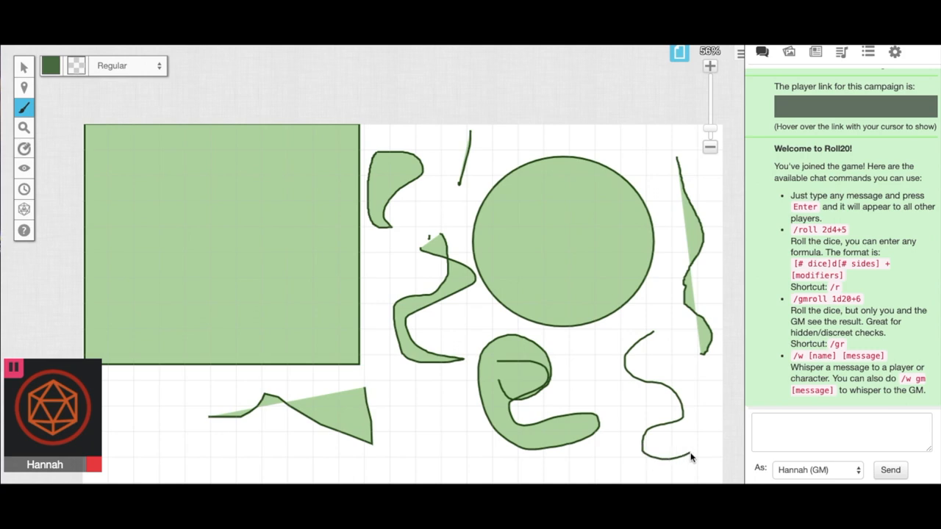
mouse_move(690, 403)
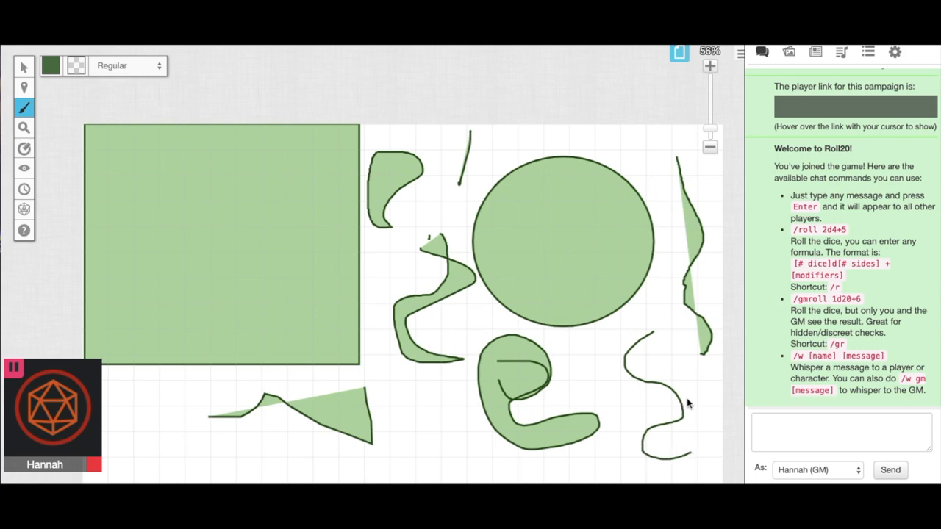
mouse_move(616, 365)
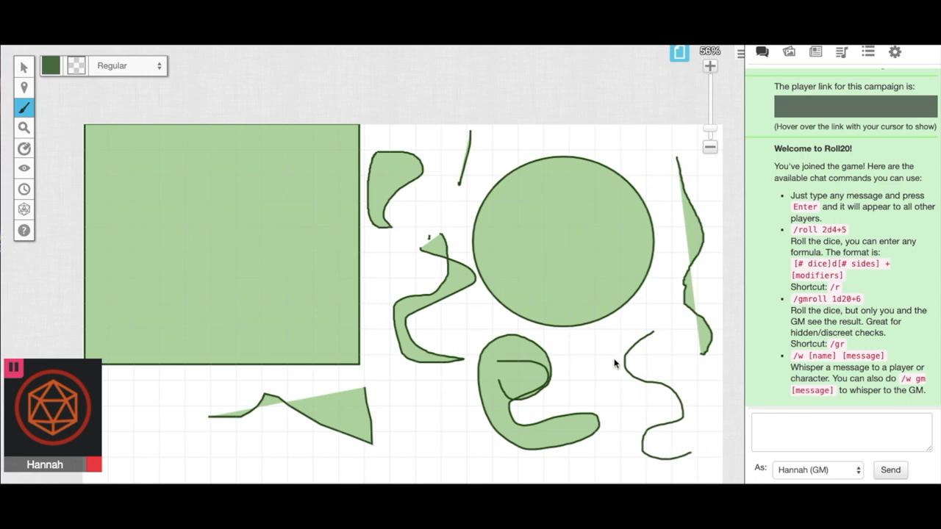
mouse_move(38, 107)
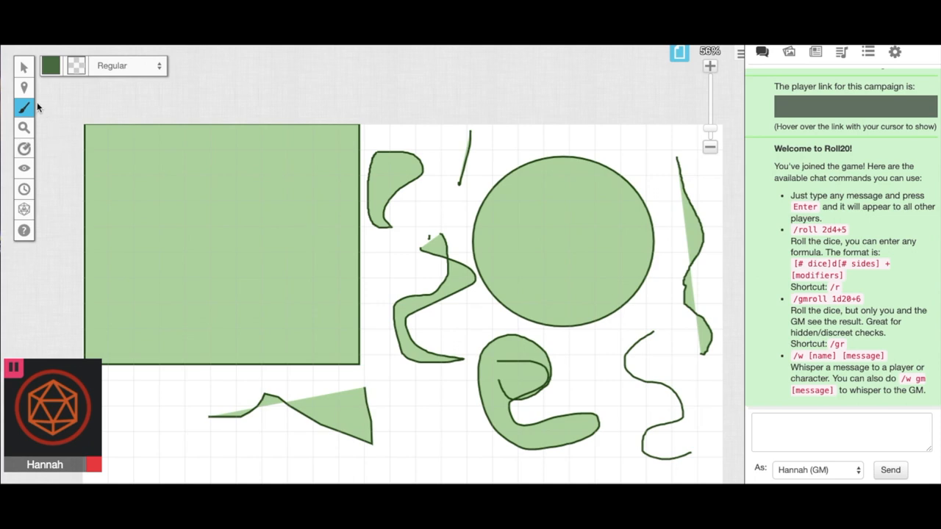
mouse_move(679, 53)
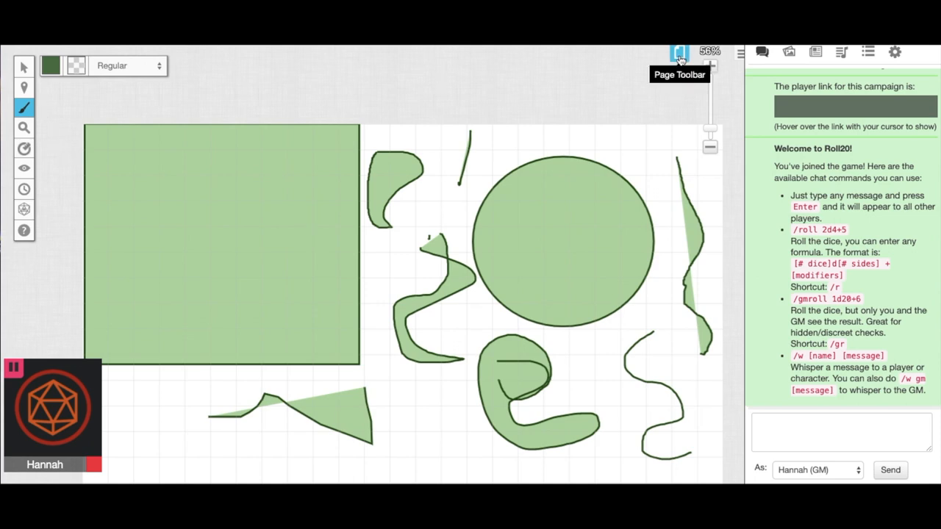
Step: Create a new blank page from the Page Toolbar
left_click(679, 53)
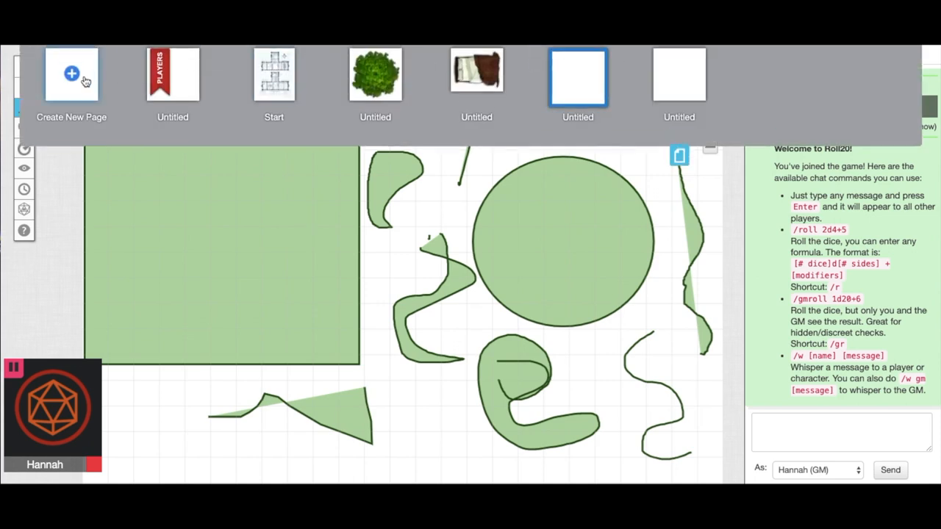
left_click(578, 76)
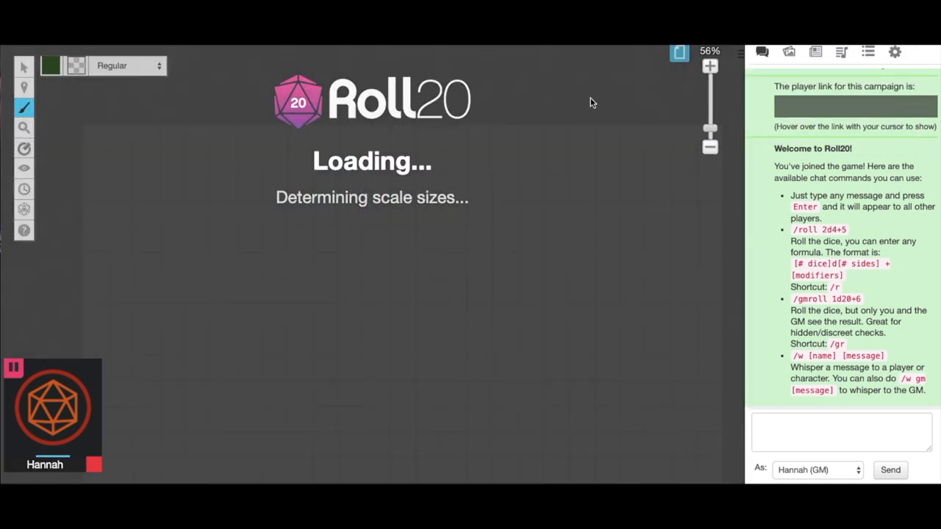
left_click(24, 107)
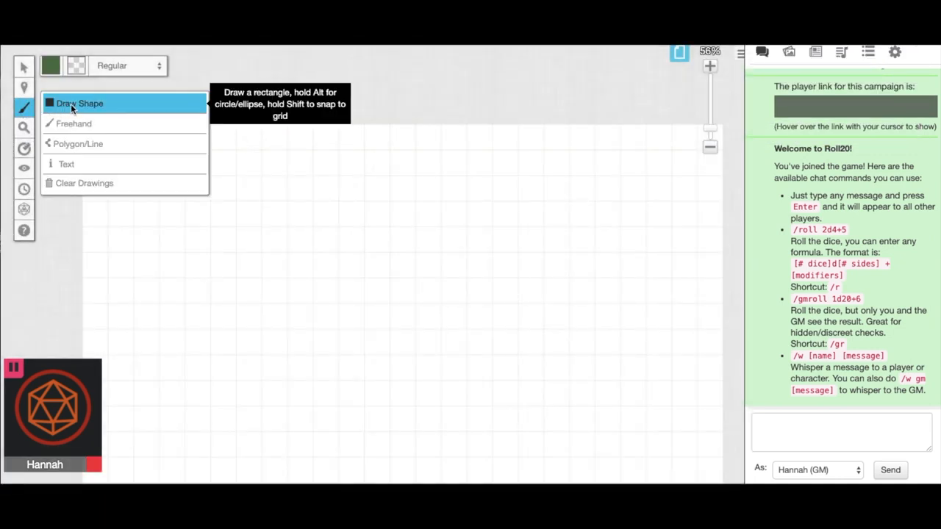
Step: Drag a light green rectangle across the whole new page as the field
left_click(75, 65)
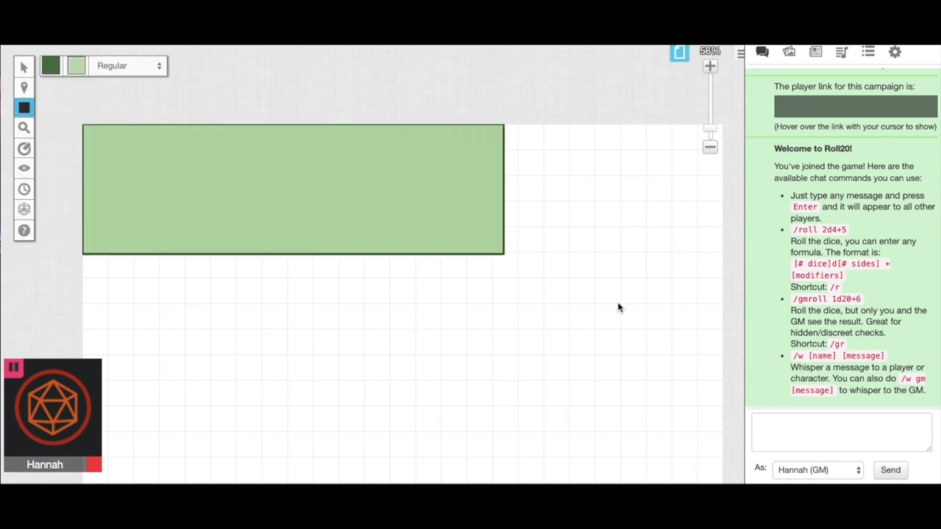
left_click_drag(504, 255, 721, 476)
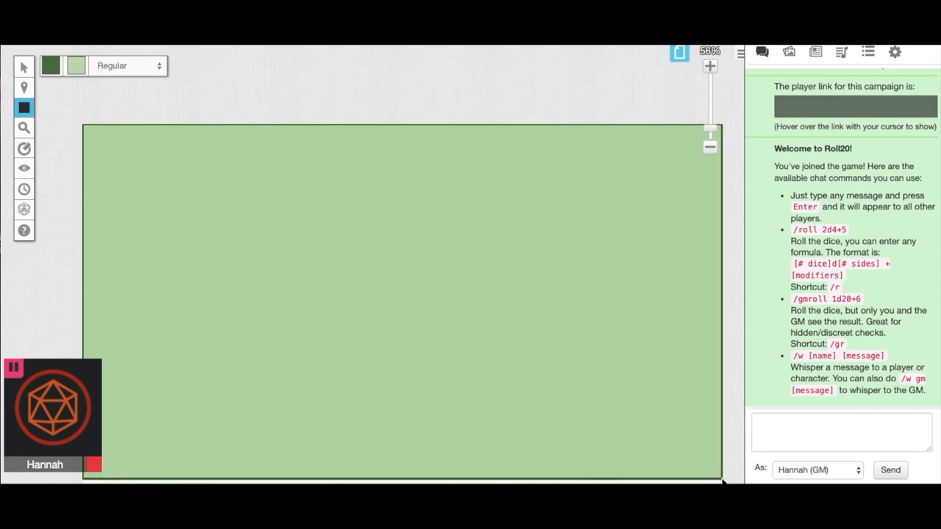
mouse_move(40, 79)
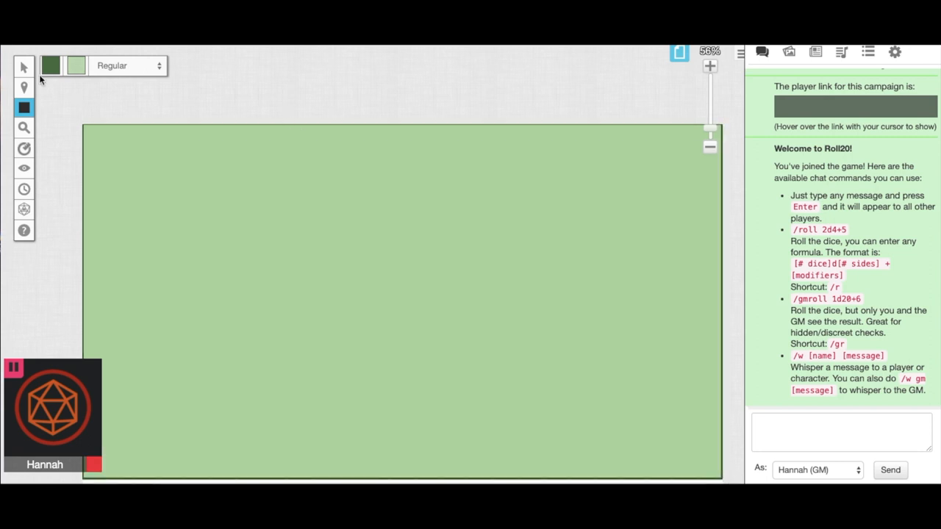
Step: Set the outline to blue, draw an oval lake, and select it to position top-left
left_click(51, 66)
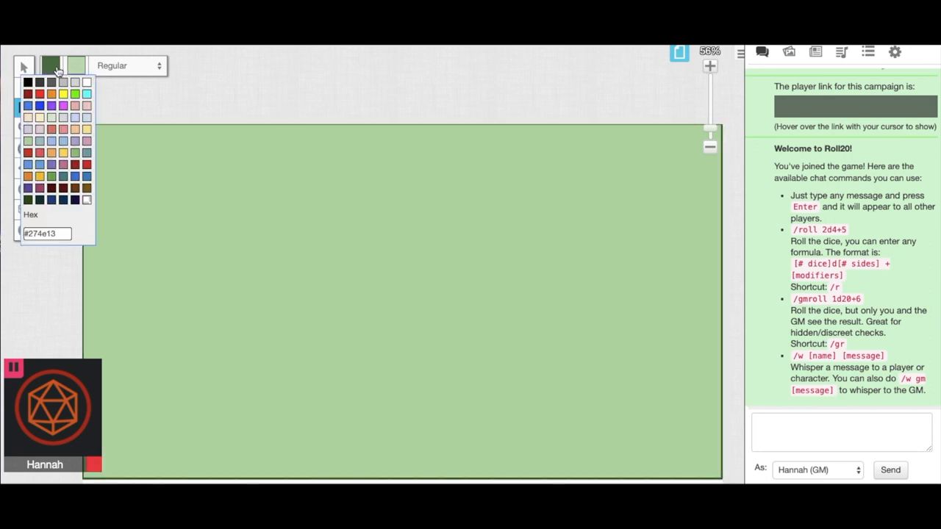
left_click(58, 140)
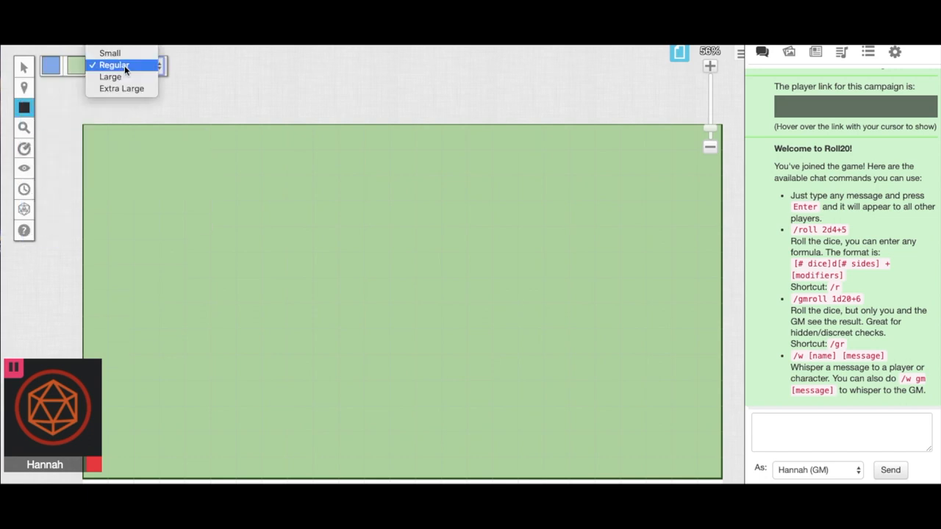
left_click(76, 65)
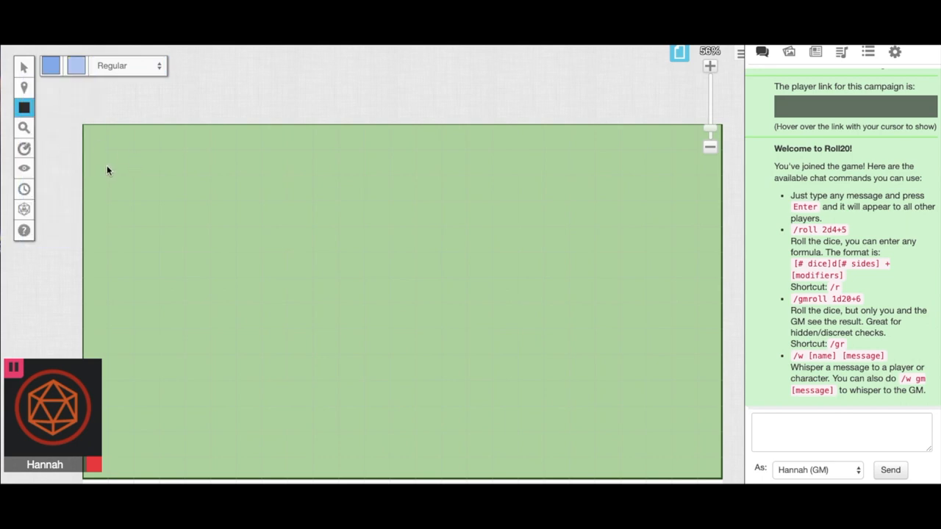
mouse_move(87, 130)
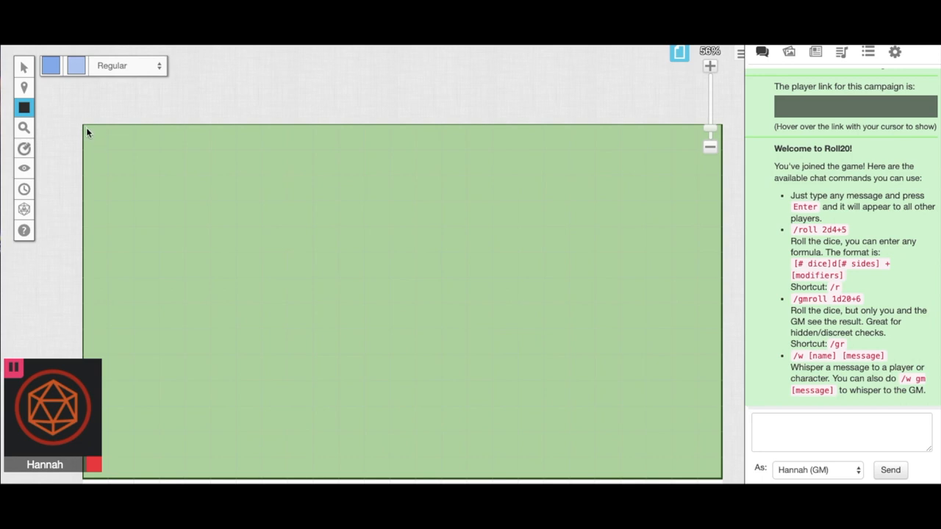
left_click_drag(88, 133, 205, 228)
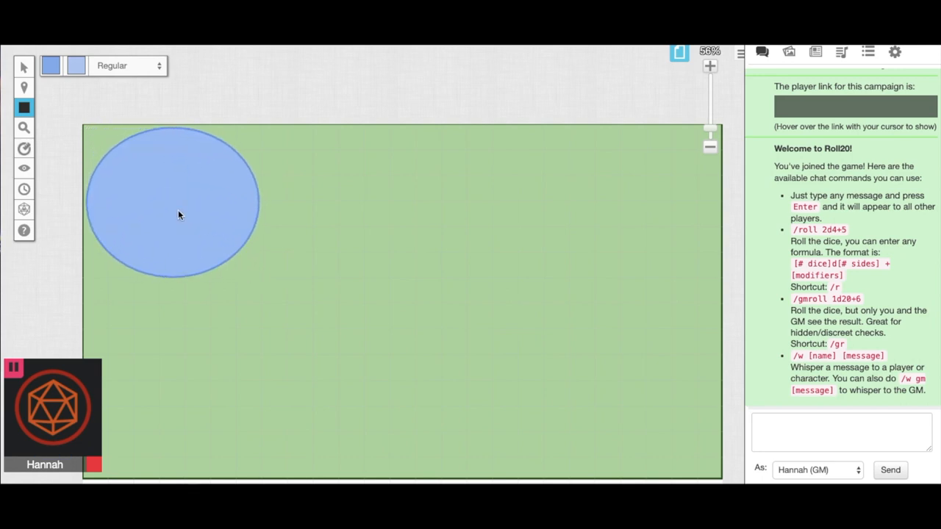
left_click(24, 66)
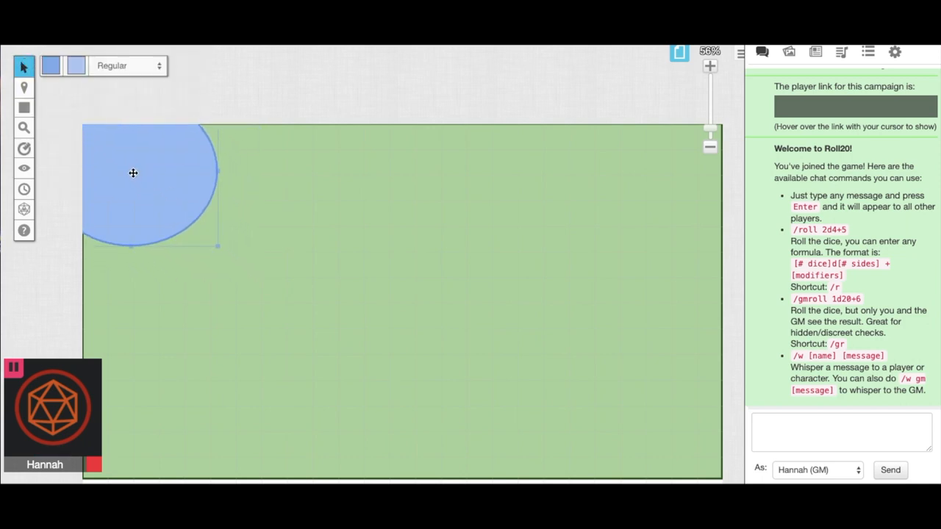
mouse_move(219, 248)
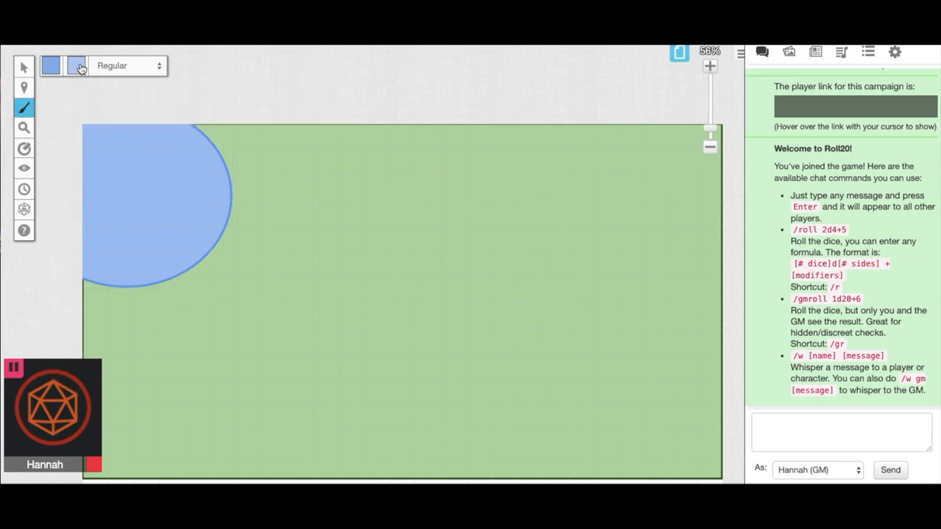
Step: With no fill, freehand-draw a winding blue river from the top edge to the bottom edge
left_click(76, 65)
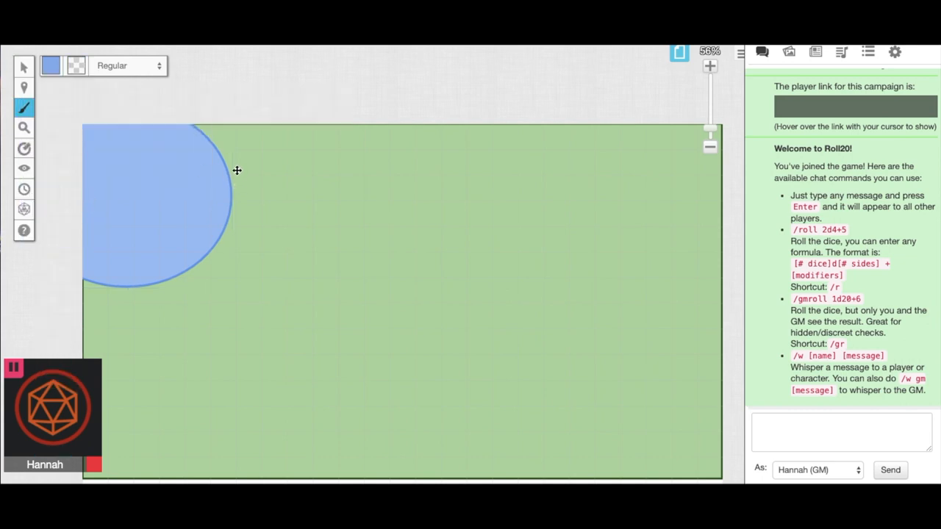
mouse_move(261, 166)
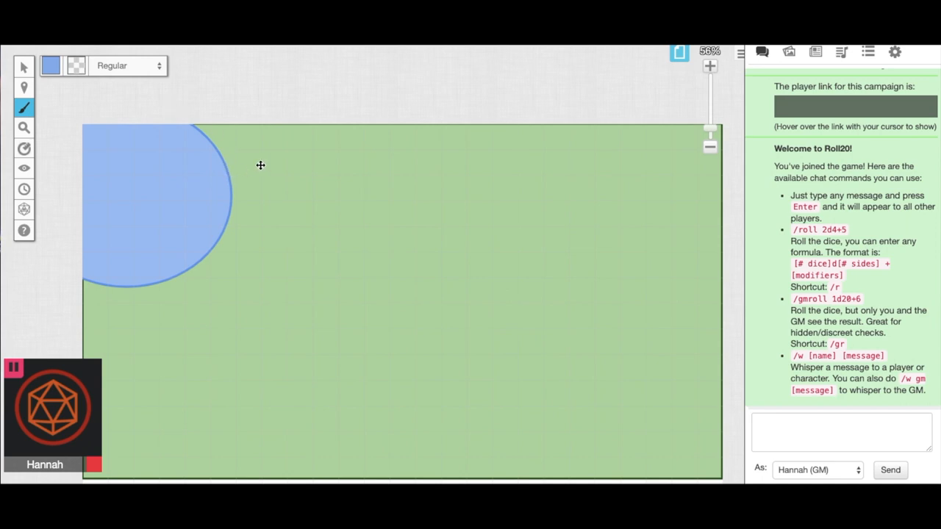
mouse_move(301, 125)
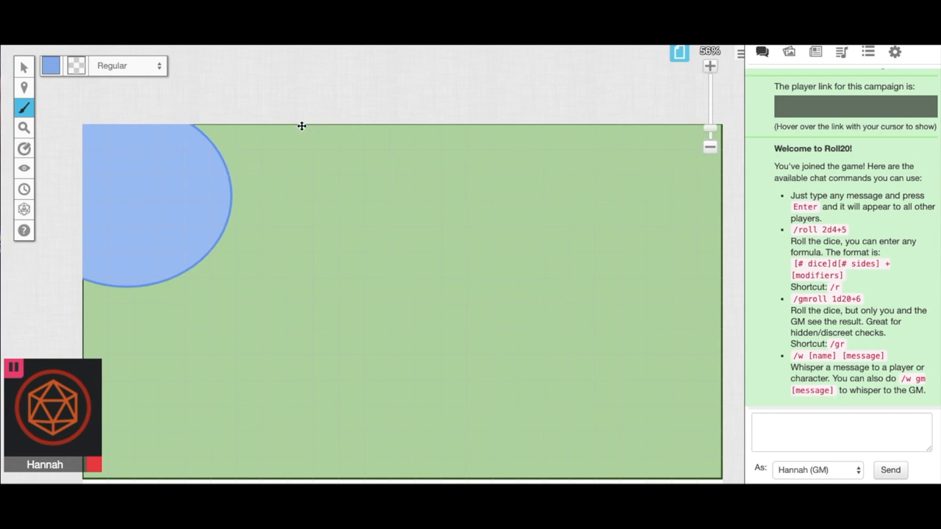
left_click_drag(301, 125, 410, 289)
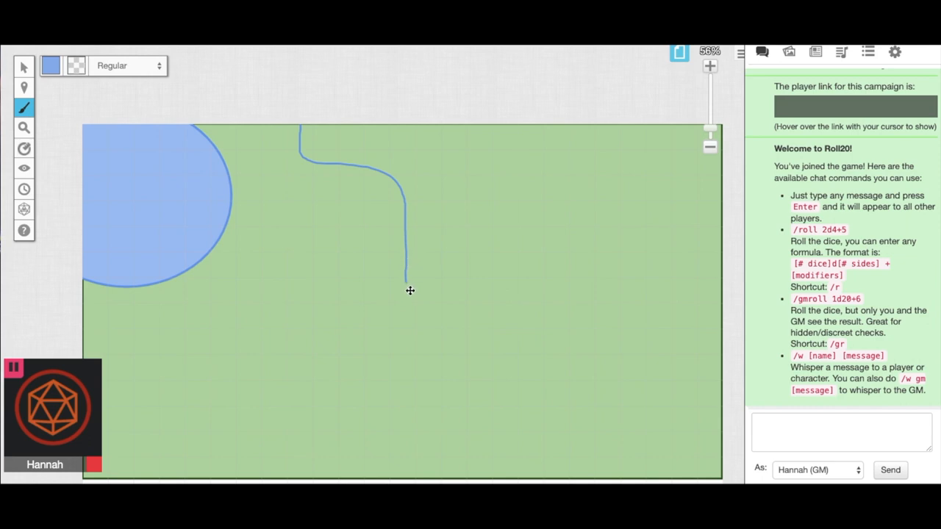
left_click_drag(410, 291, 542, 423)
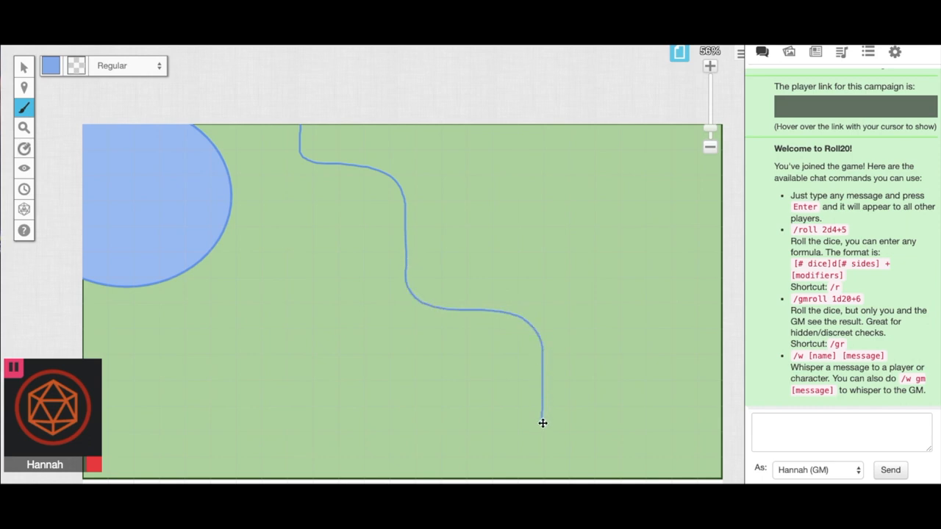
left_click_drag(542, 423, 692, 478)
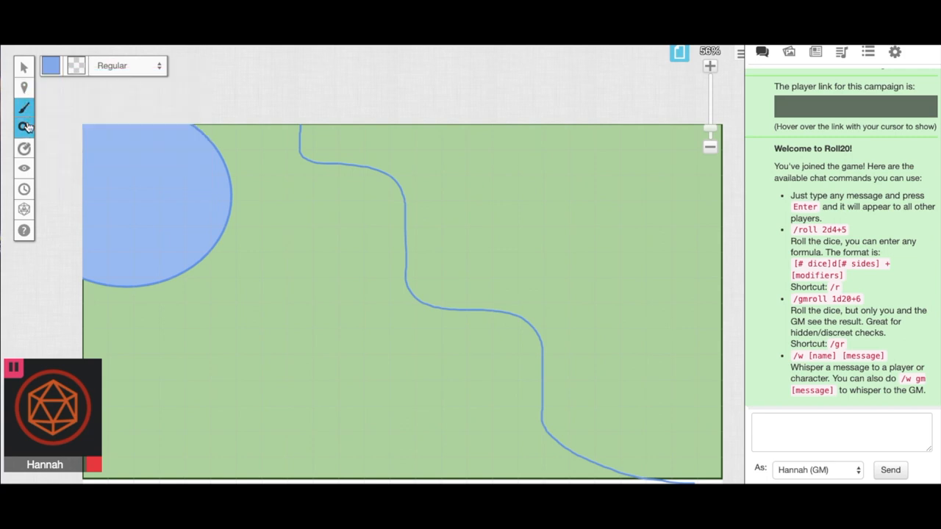
Step: Add a two-line 'Forest Lake' text label in the upper middle of the field
left_click(24, 108)
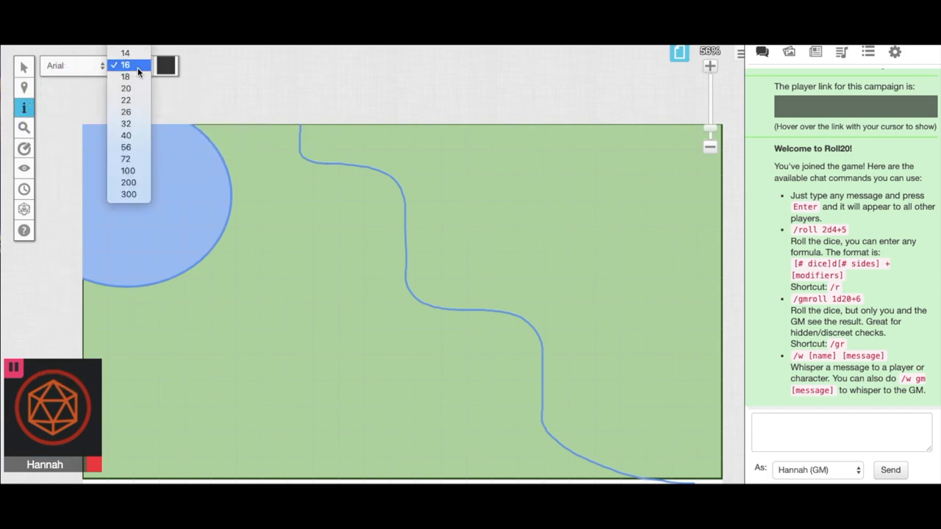
left_click(126, 123)
type("Forest Lake")
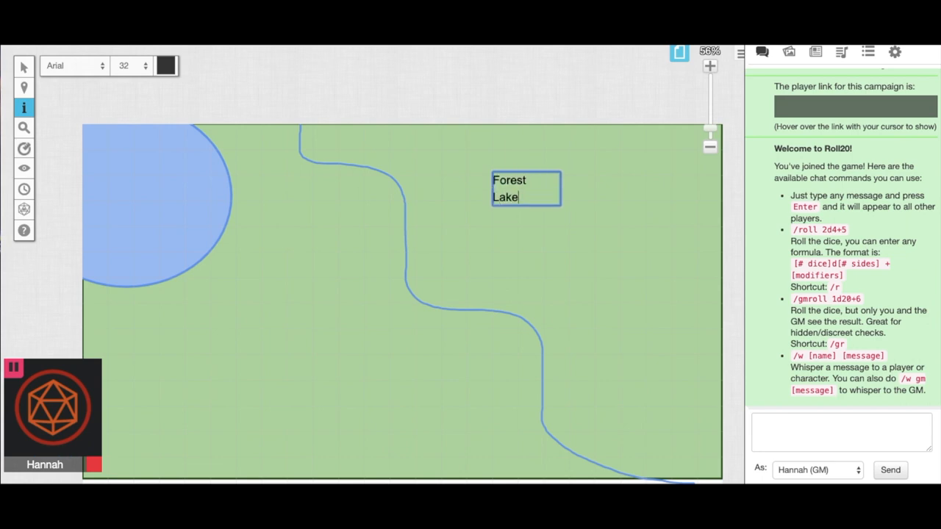
left_click(519, 231)
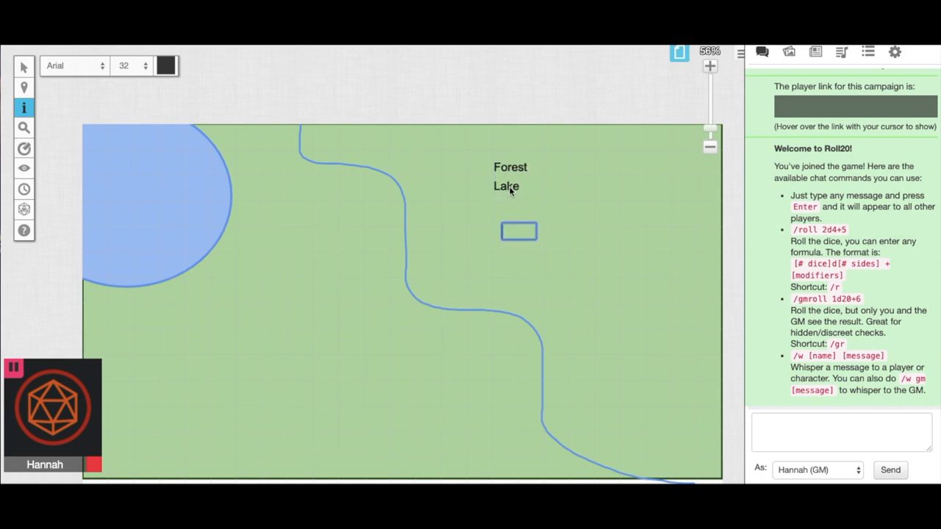
left_click_drag(519, 232, 515, 186)
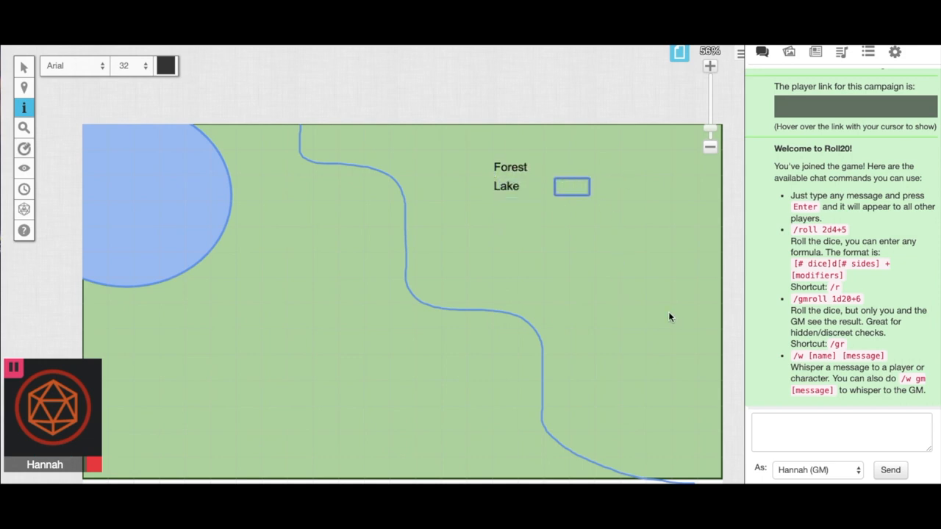
Step: Search the Art Library for 'tree' and drop a tree image beside the label
left_click(788, 52)
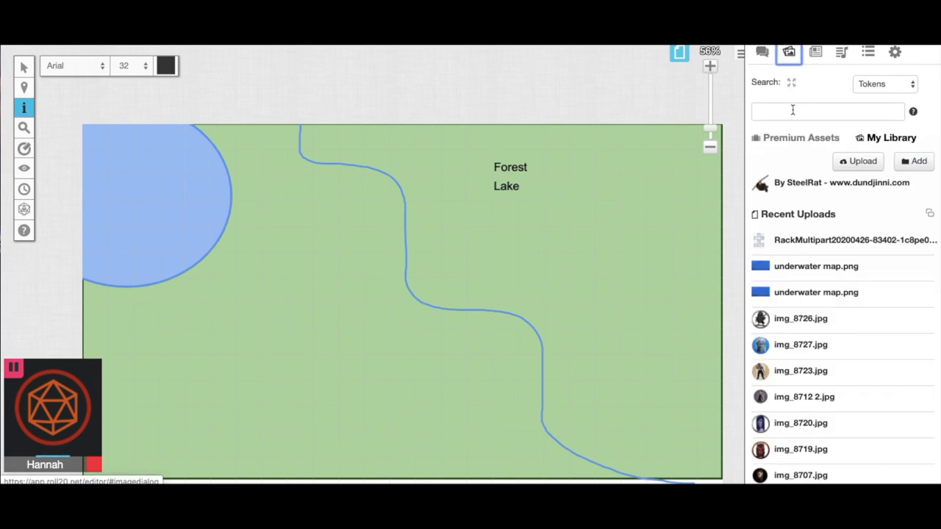
type("tree")
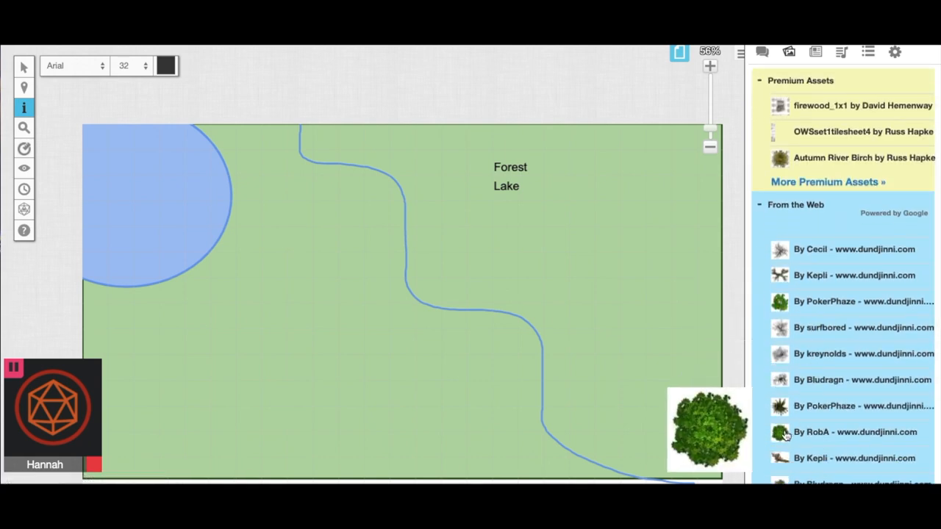
left_click_drag(708, 432, 570, 226)
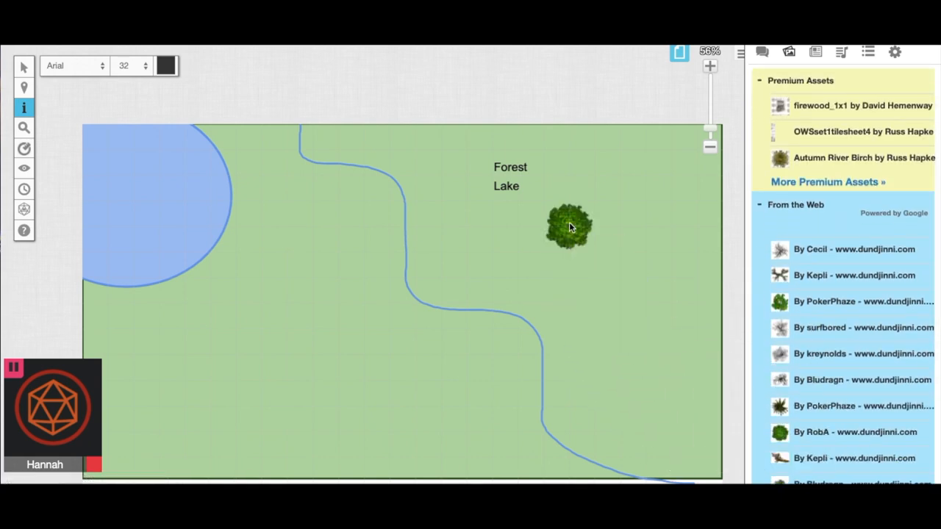
Step: Position tree tokens around the label, the lower river bend and the top edge
left_click(23, 66)
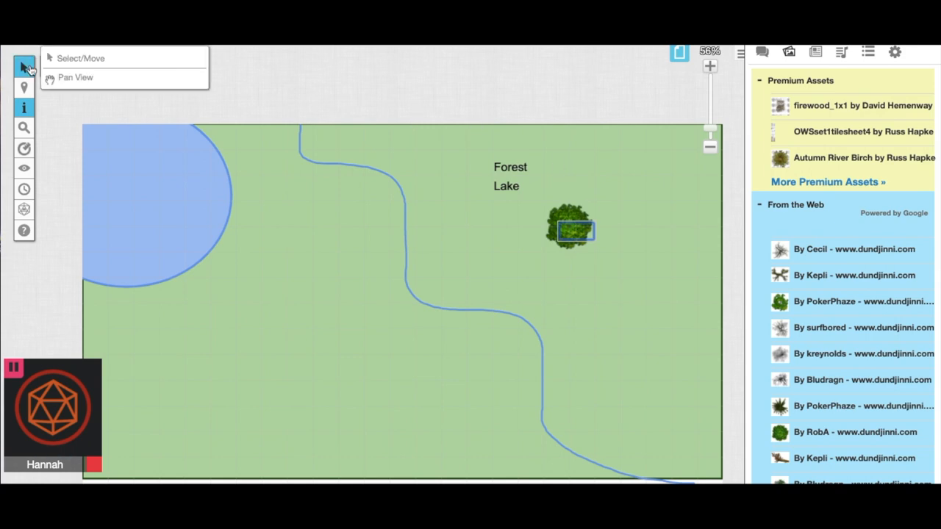
left_click(81, 58)
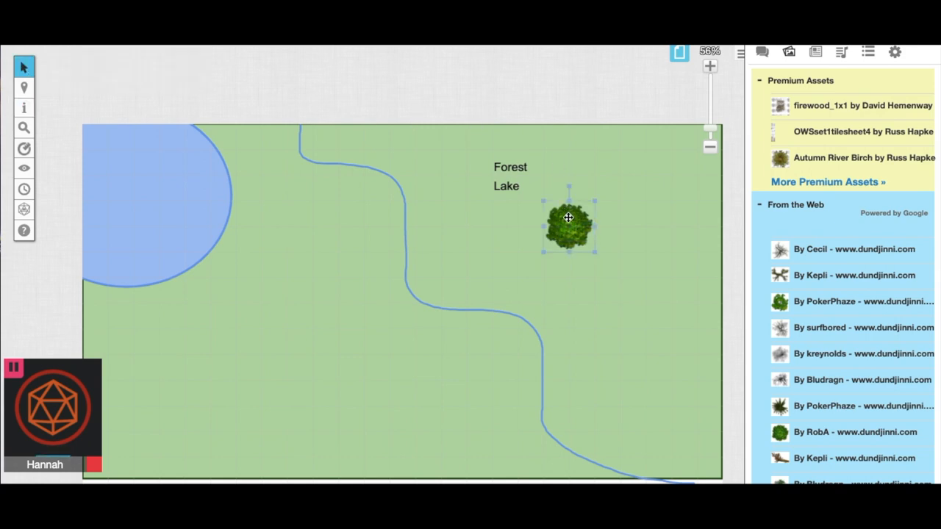
left_click_drag(568, 224, 462, 250)
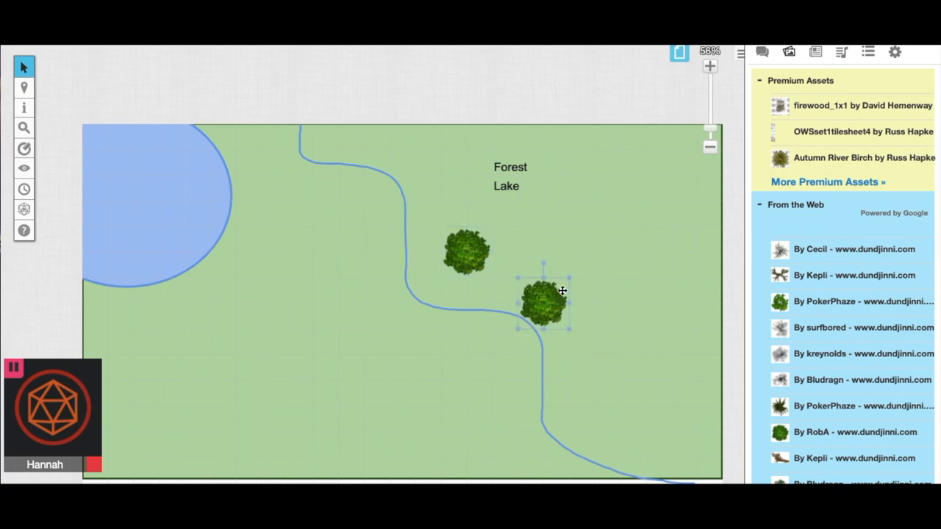
left_click_drag(544, 302, 592, 415)
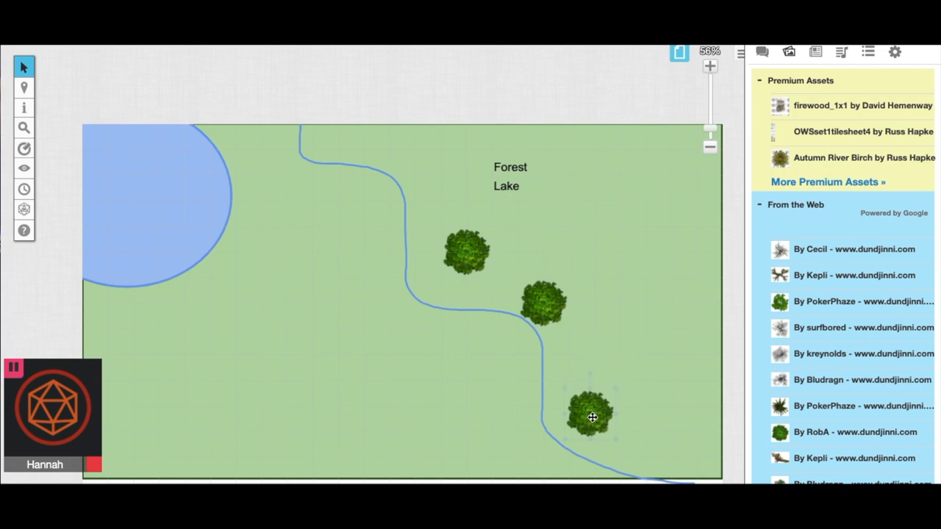
left_click_drag(592, 417, 573, 213)
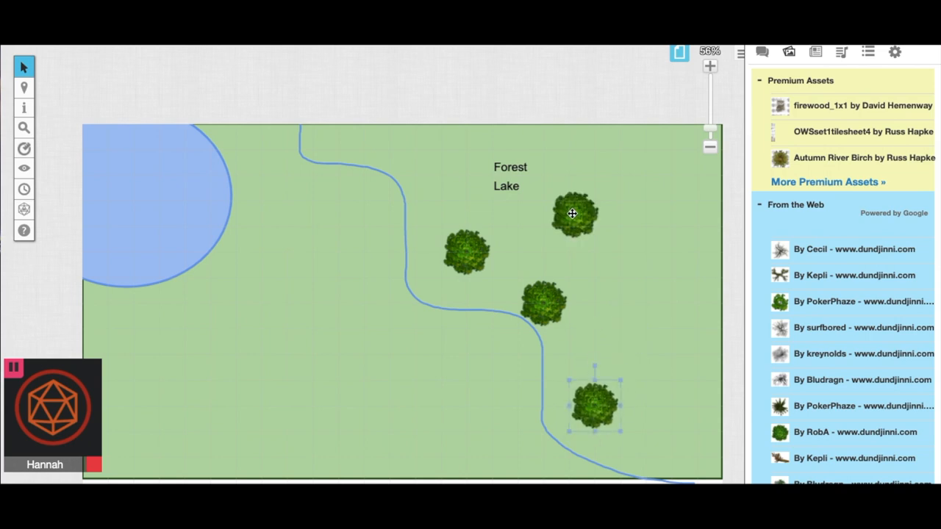
left_click(573, 213)
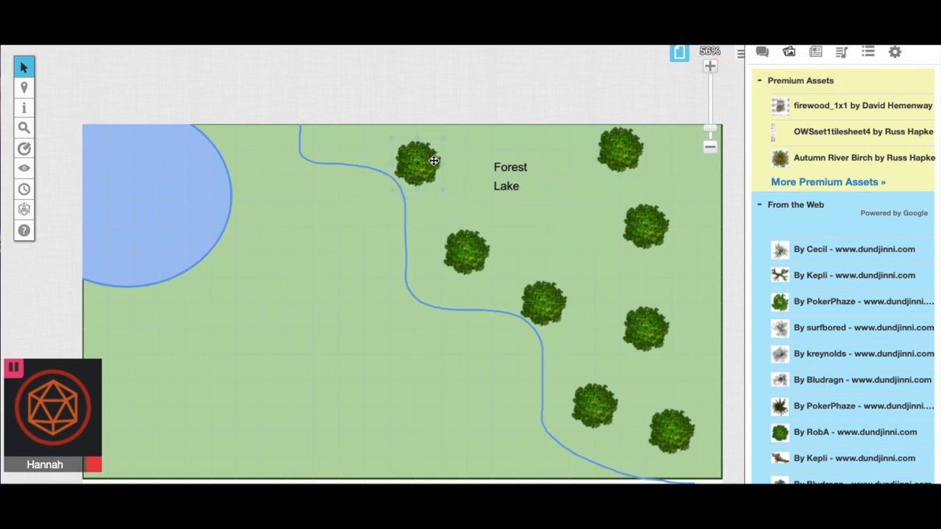
left_click_drag(423, 161, 578, 213)
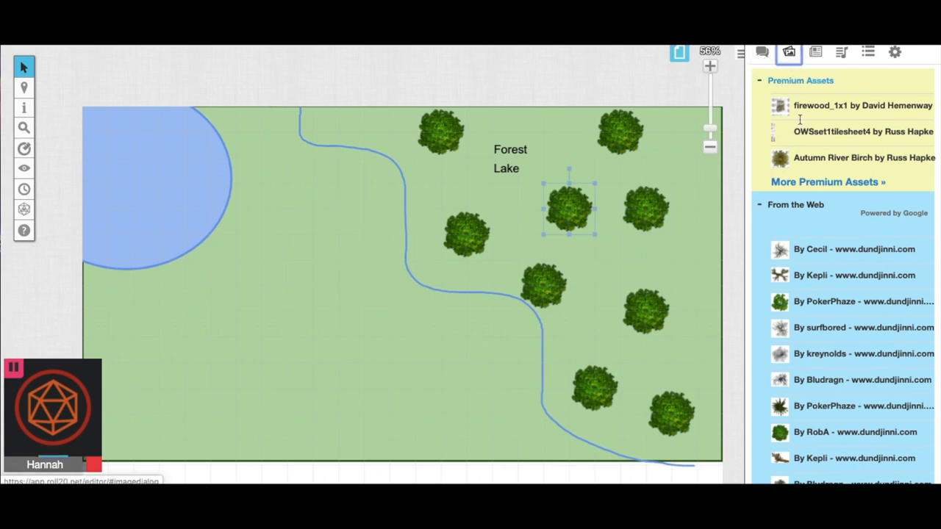
Step: Draw a jagged blue river line from the left edge toward the bottom
left_click(24, 107)
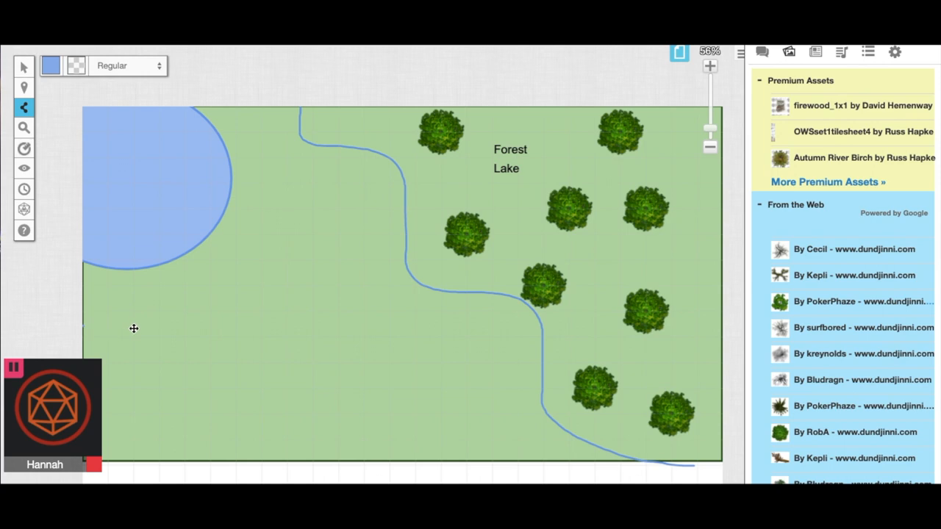
left_click_drag(83, 324, 118, 324)
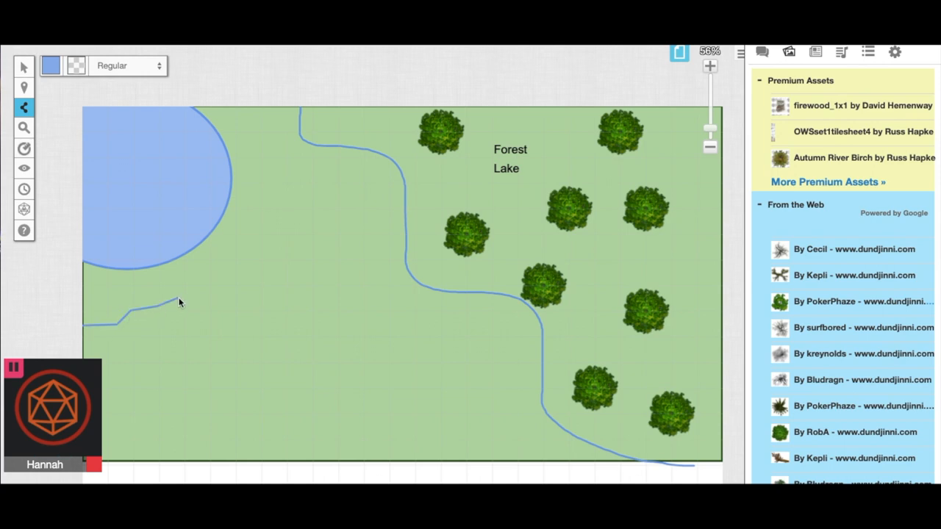
left_click_drag(179, 302, 256, 316)
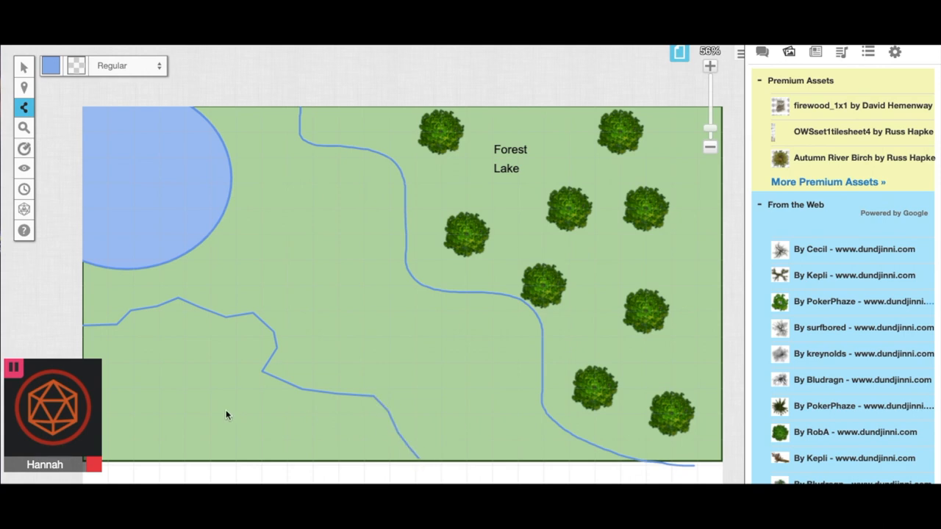
mouse_move(149, 296)
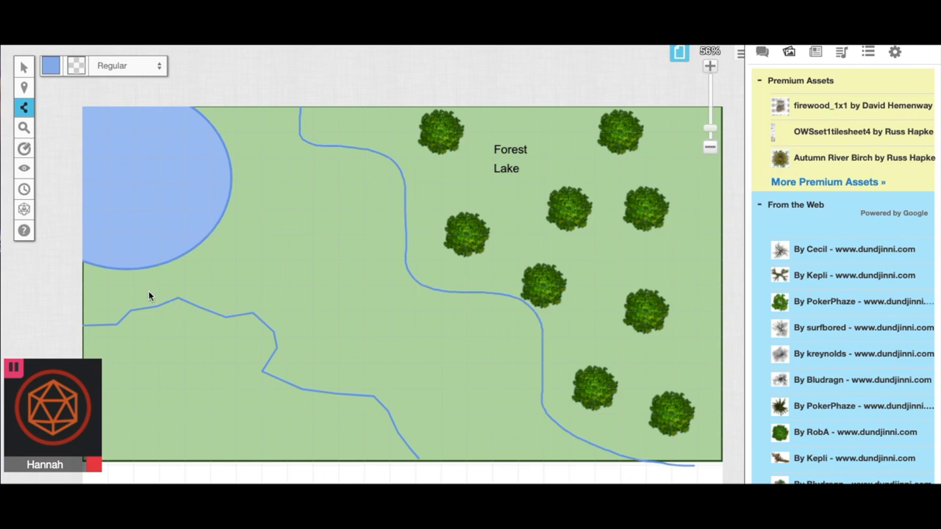
mouse_move(648, 210)
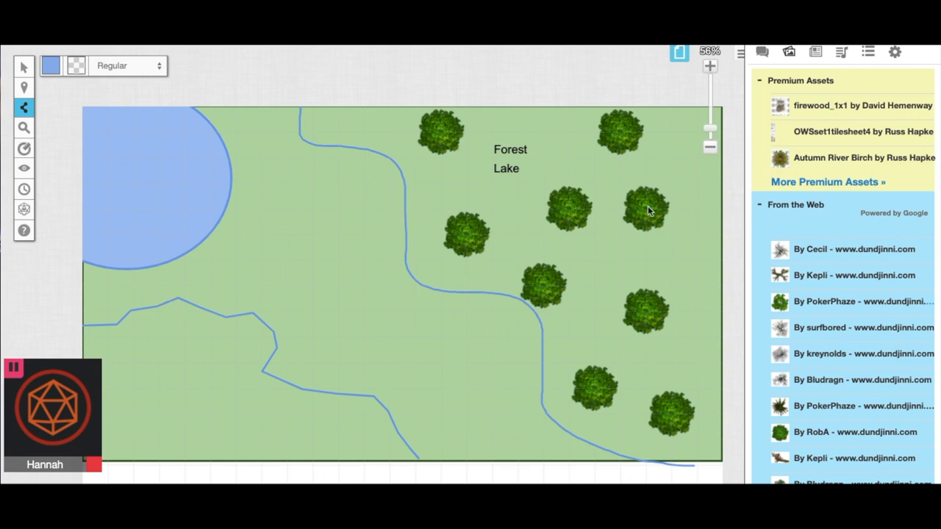
mouse_move(623, 170)
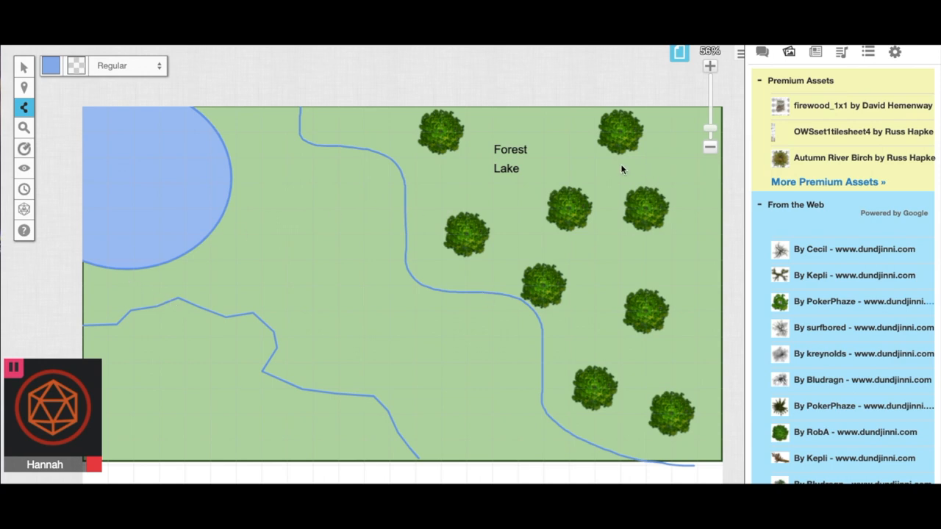
Step: Search the Art Library for 'bird', place the falcon beside the lake, and change its layer
left_click(23, 67)
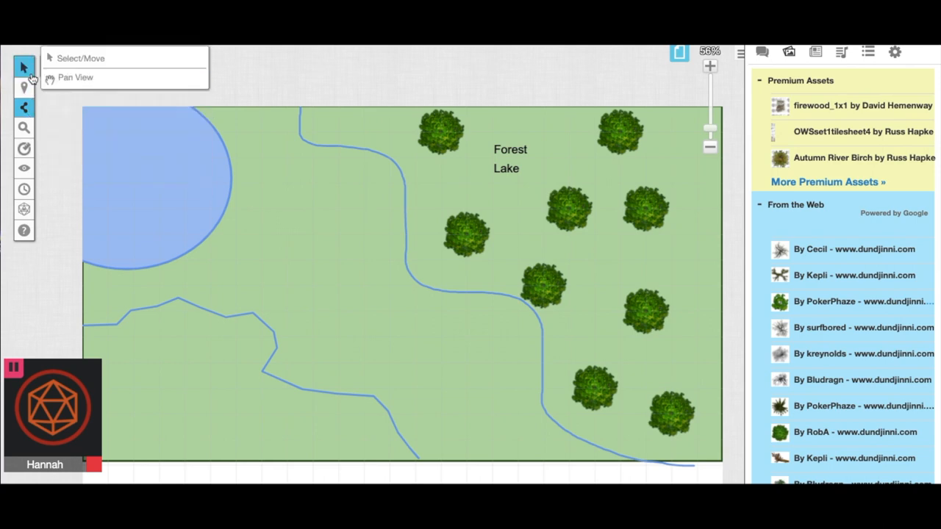
left_click(25, 87)
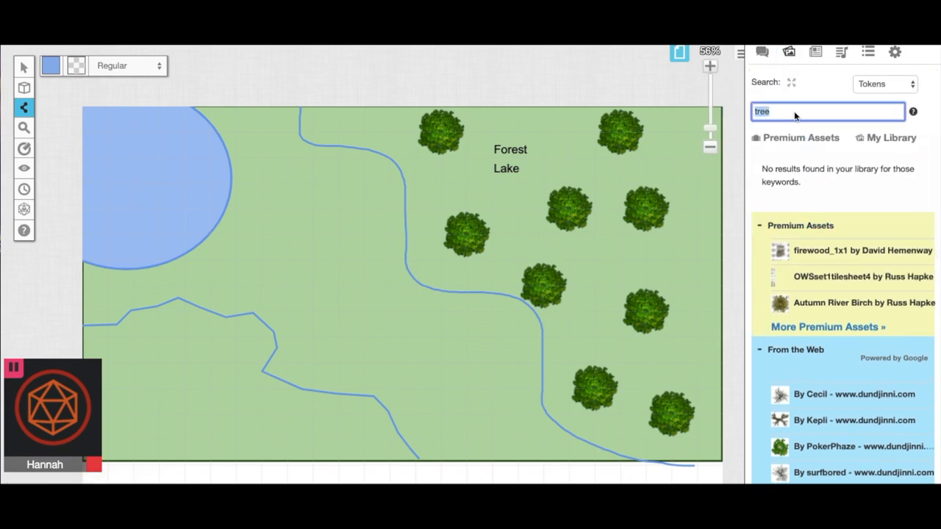
type("bird")
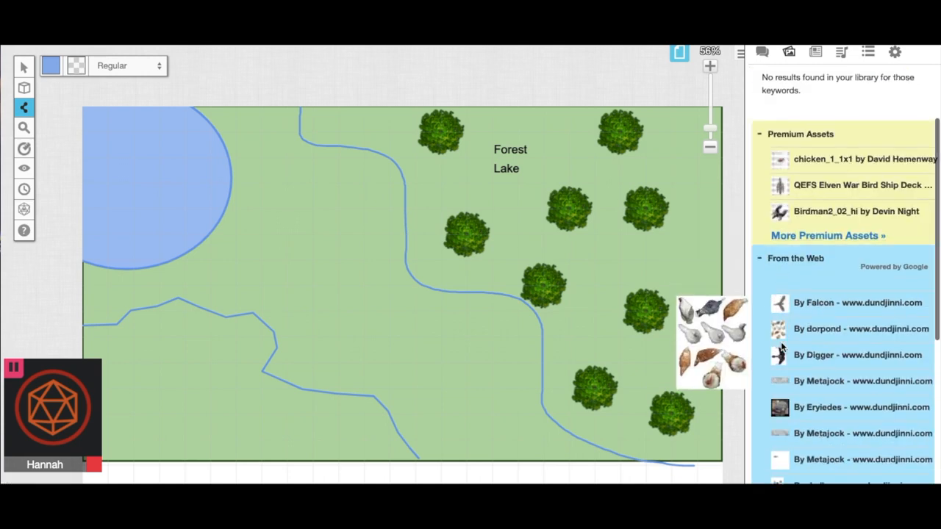
scroll("down", 3)
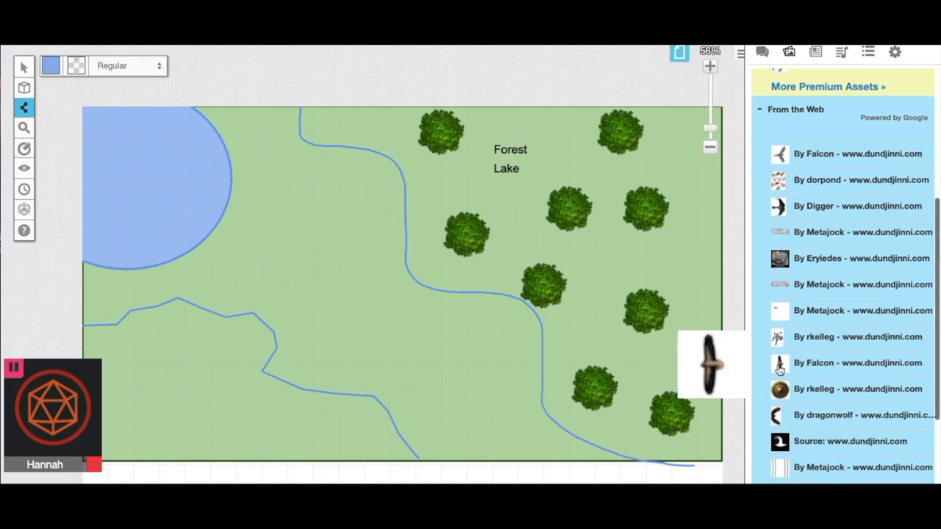
mouse_move(300, 270)
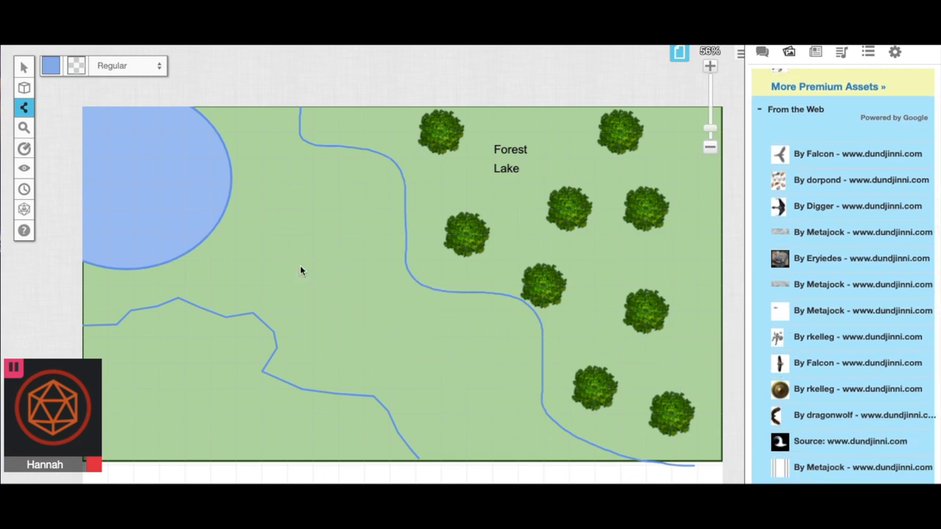
left_click_drag(297, 272, 416, 456)
type("tree")
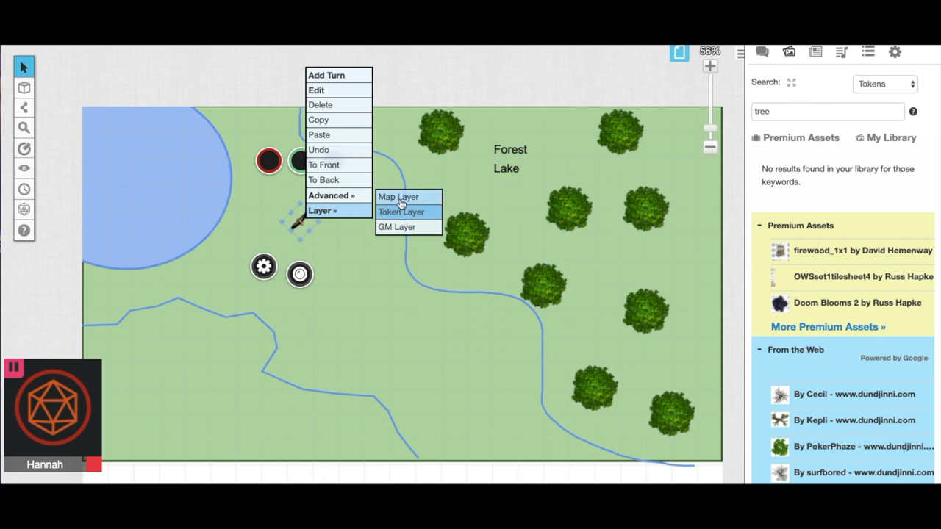
left_click(401, 212)
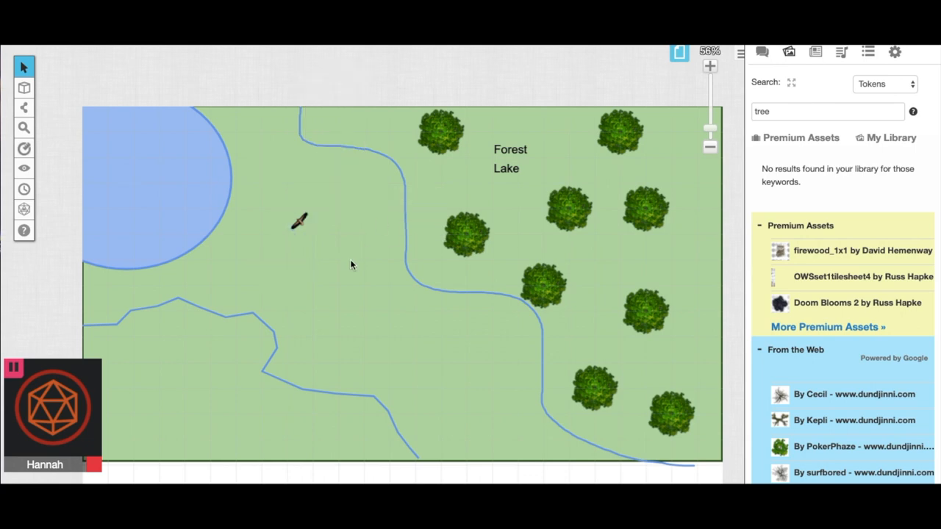